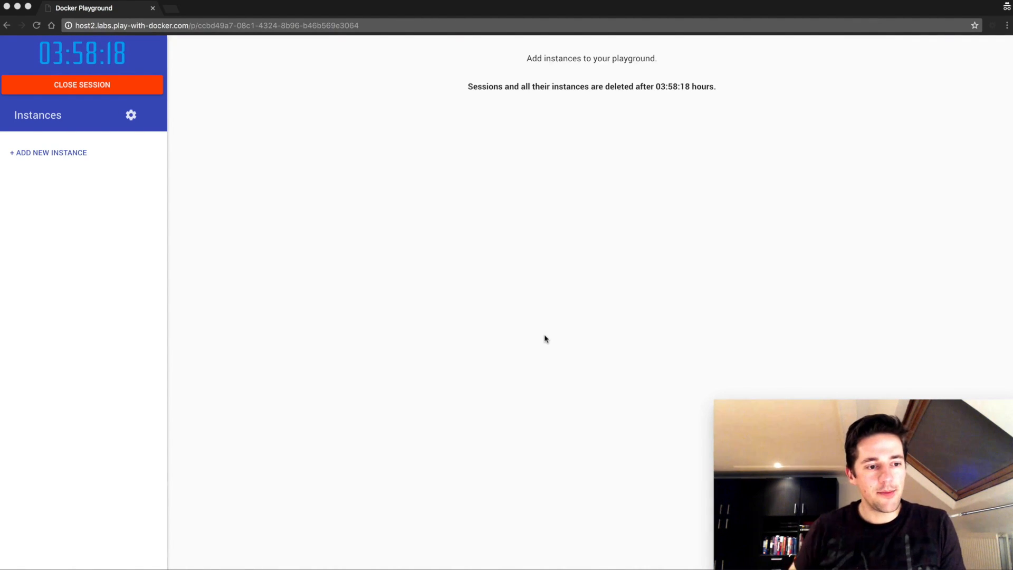
pyautogui.moveTo(378, 129)
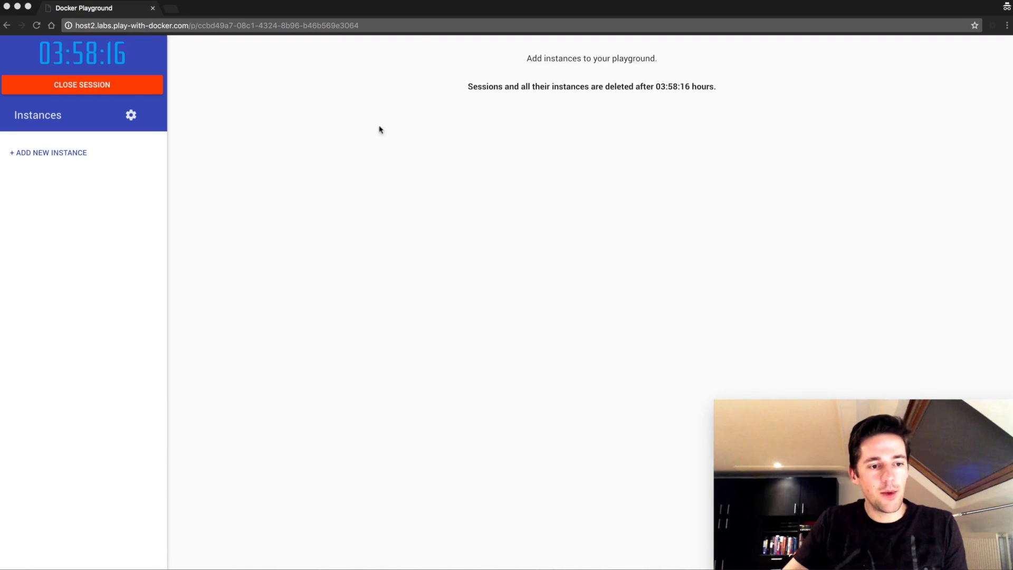
pyautogui.moveTo(462, 124)
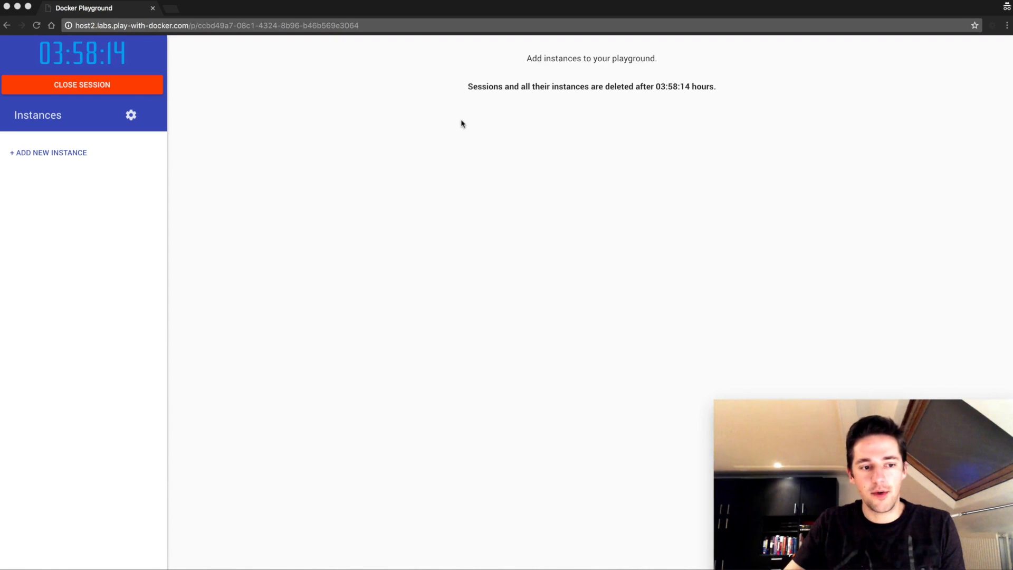
pyautogui.moveTo(125, 30)
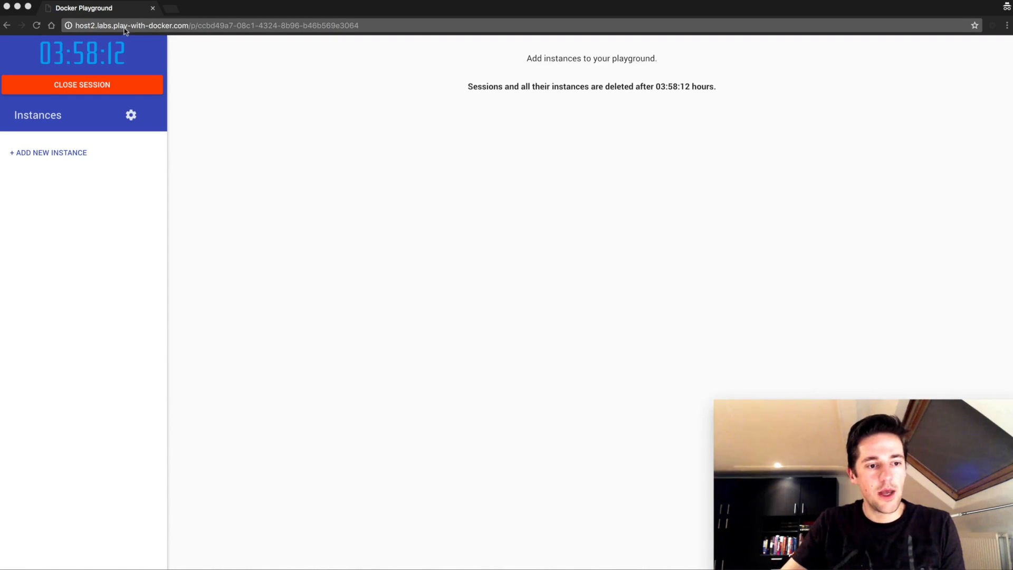
pyautogui.moveTo(49, 152)
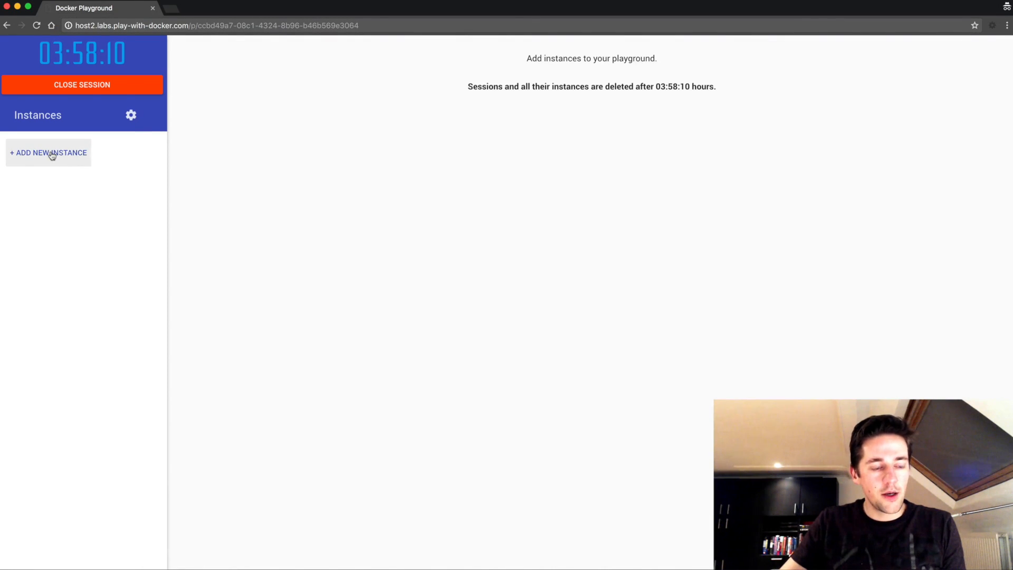
# Add a first instance, node1, to the empty playground session.
pyautogui.click(47, 151)
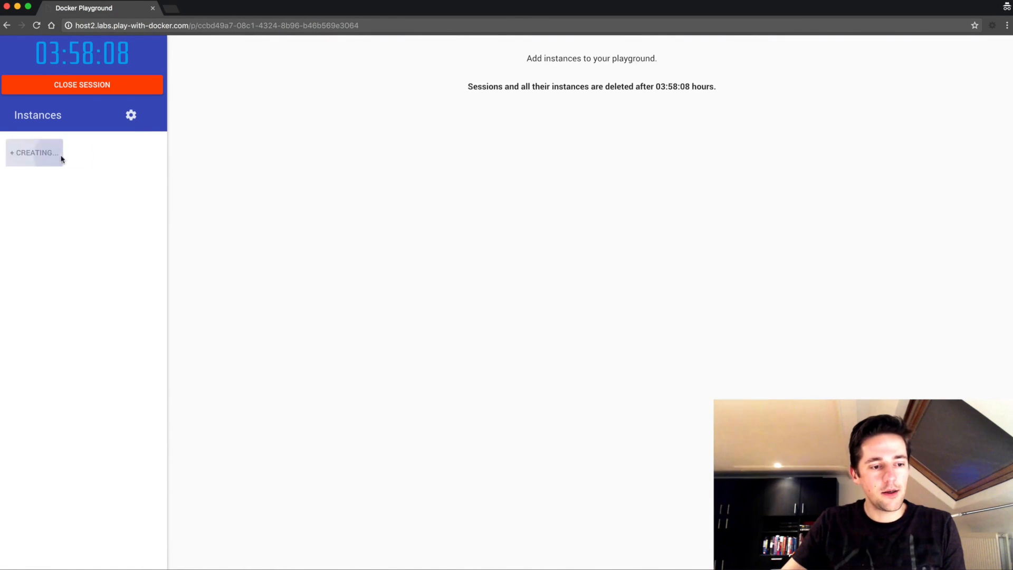
pyautogui.click(34, 152)
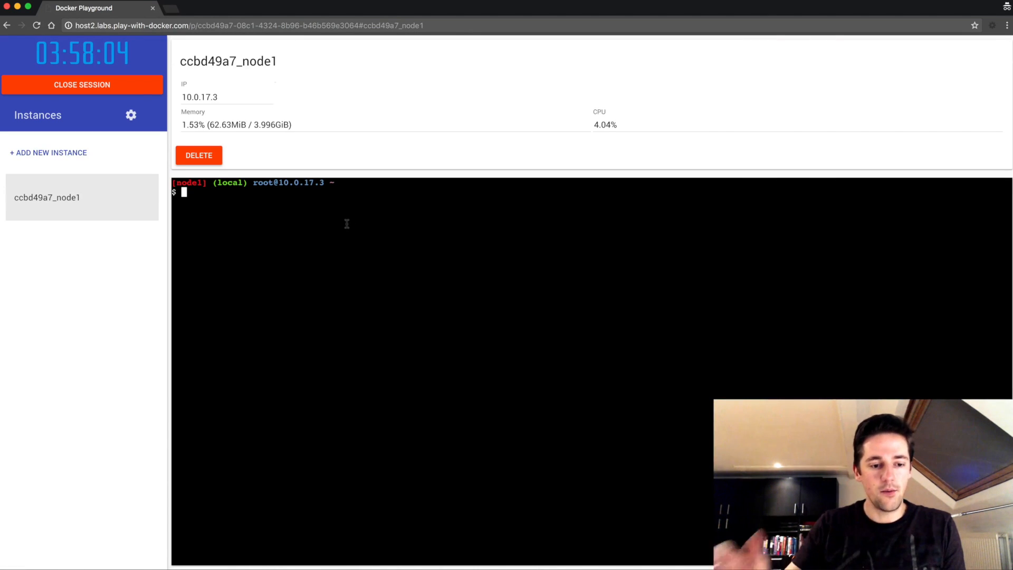
# Run docker version and df -h on node1, then begin a vi Dockerfile command.
pyautogui.write('docker version')
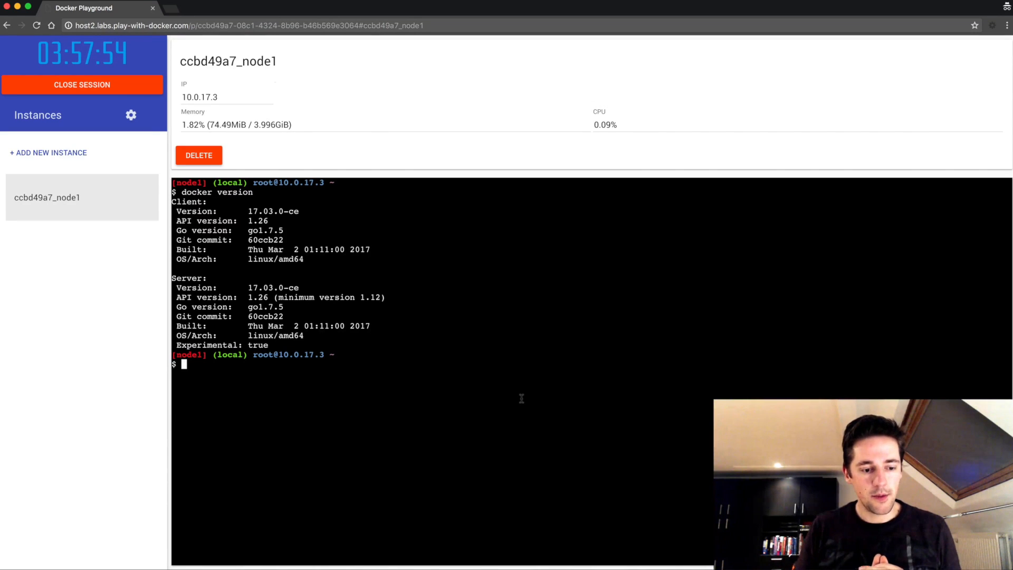
pyautogui.write('df -h')
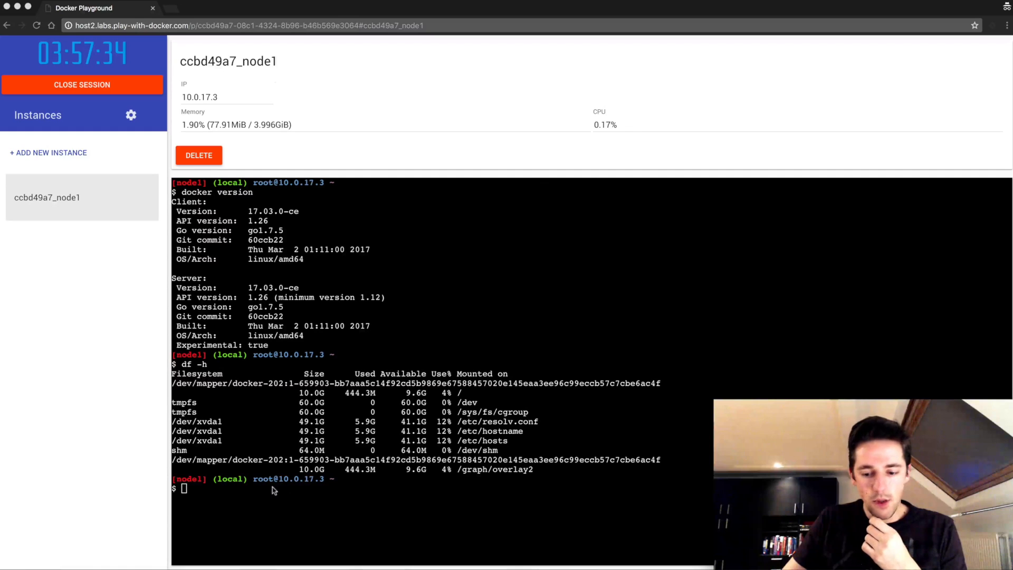
pyautogui.write('vi Dockerfile')
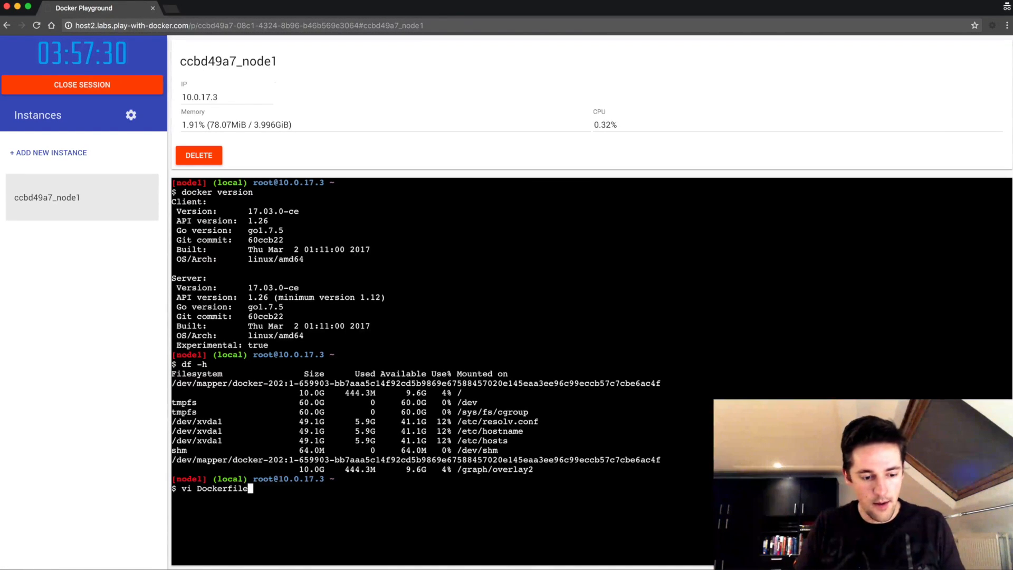
# Start the Dockerfile with FROM alpine and a RUN dd line writing a 1 GB file 1g1.img.
pyautogui.press('enter')
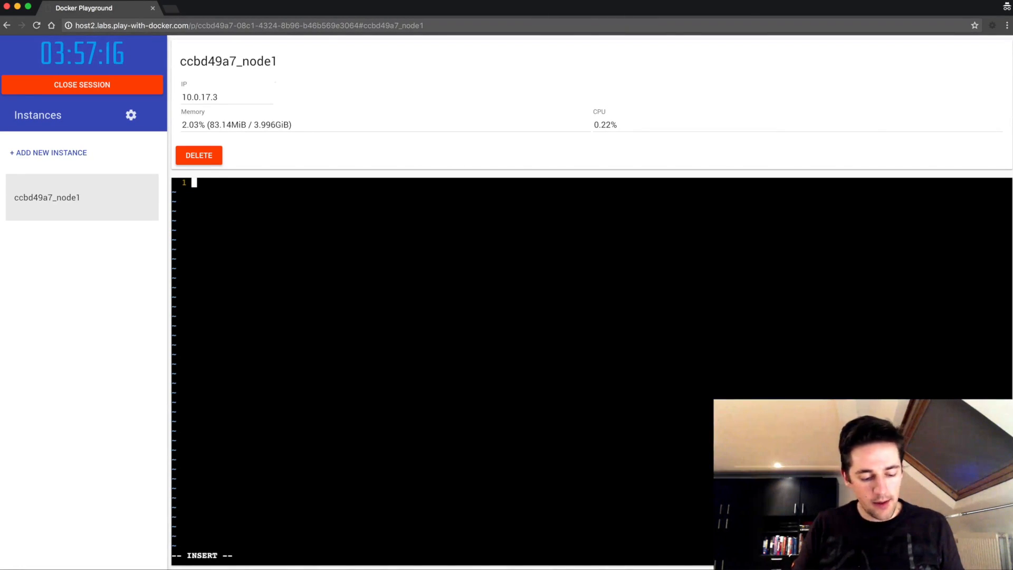
pyautogui.write('FROM')
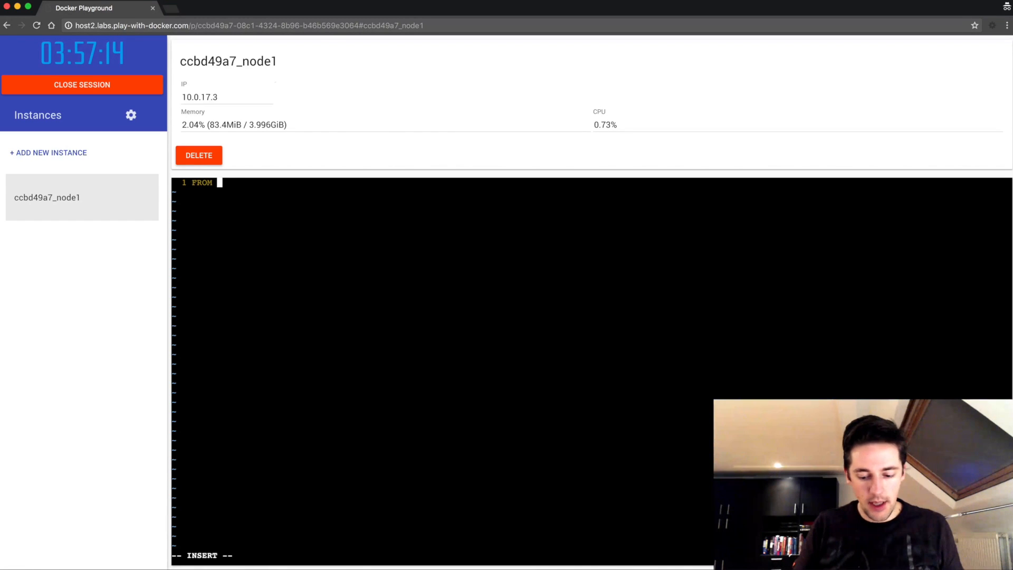
pyautogui.write('alpine')
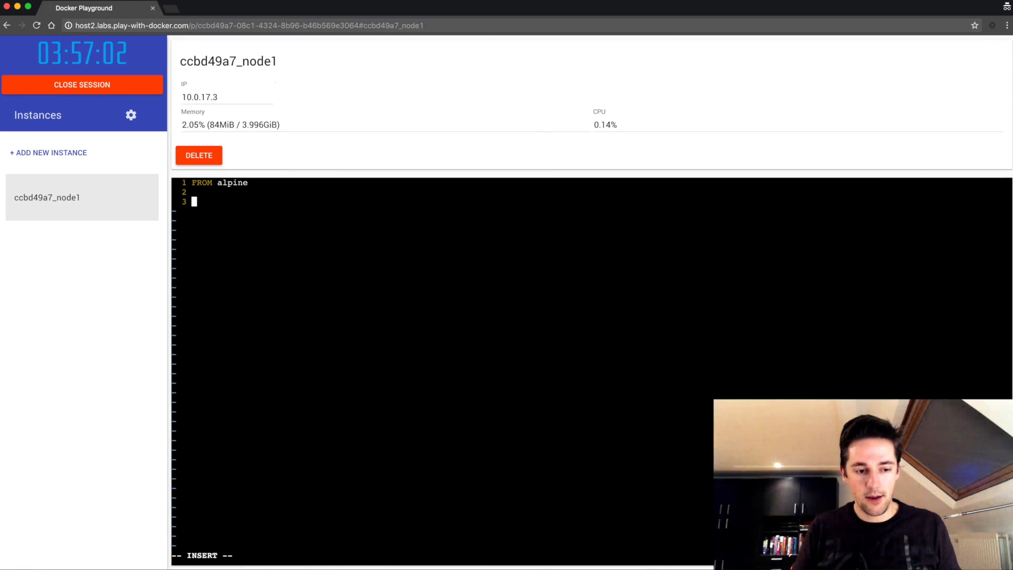
pyautogui.write('RUN')
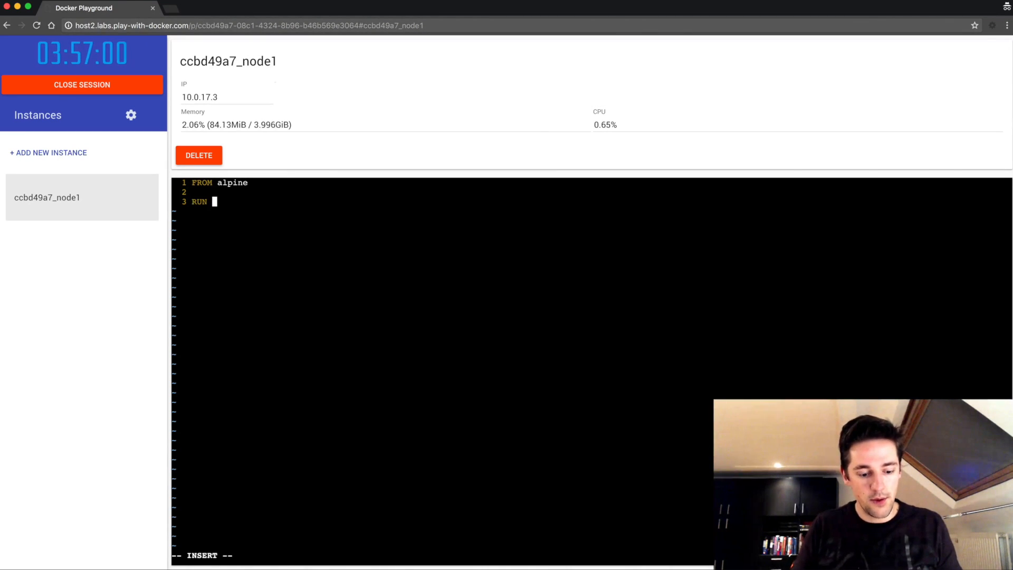
pyautogui.write('dd')
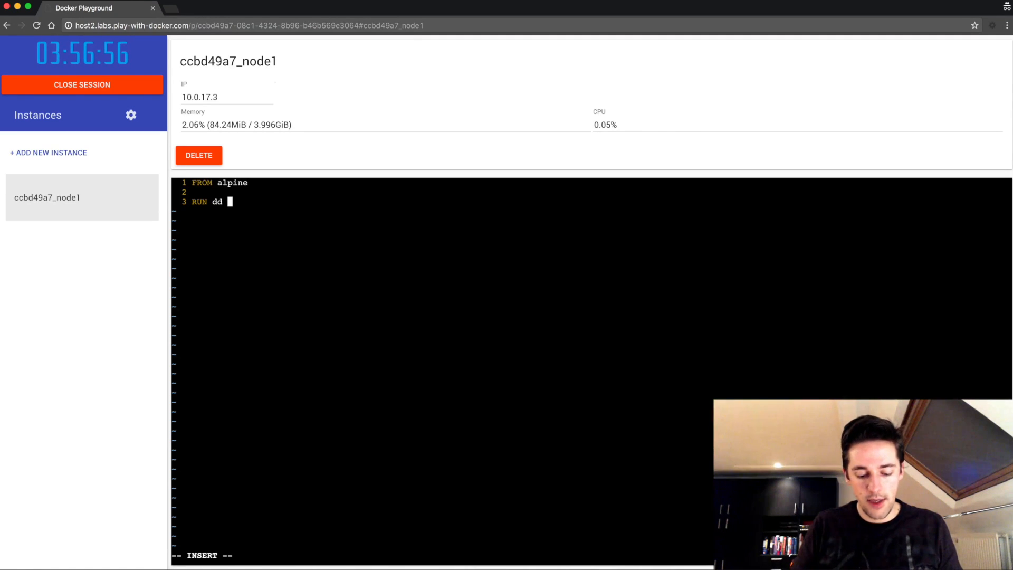
pyautogui.write('if')
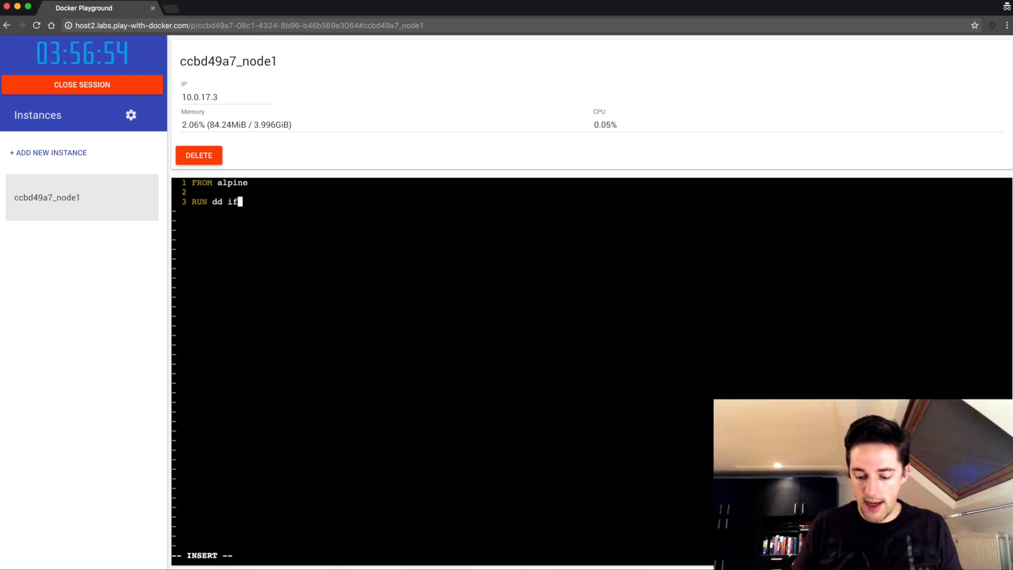
pyautogui.write('=/dev')
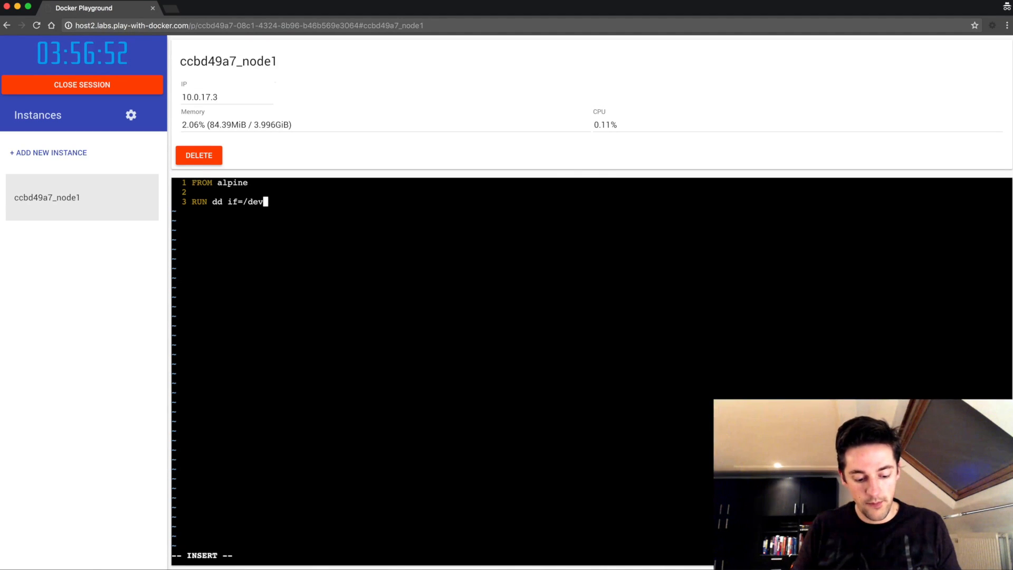
pyautogui.write('ze')
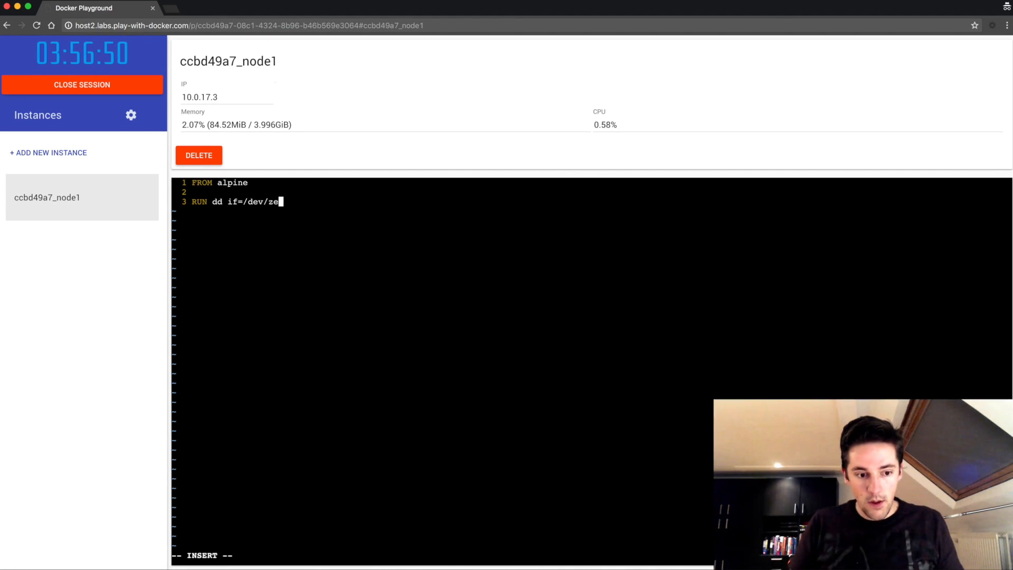
pyautogui.write('ro of=1')
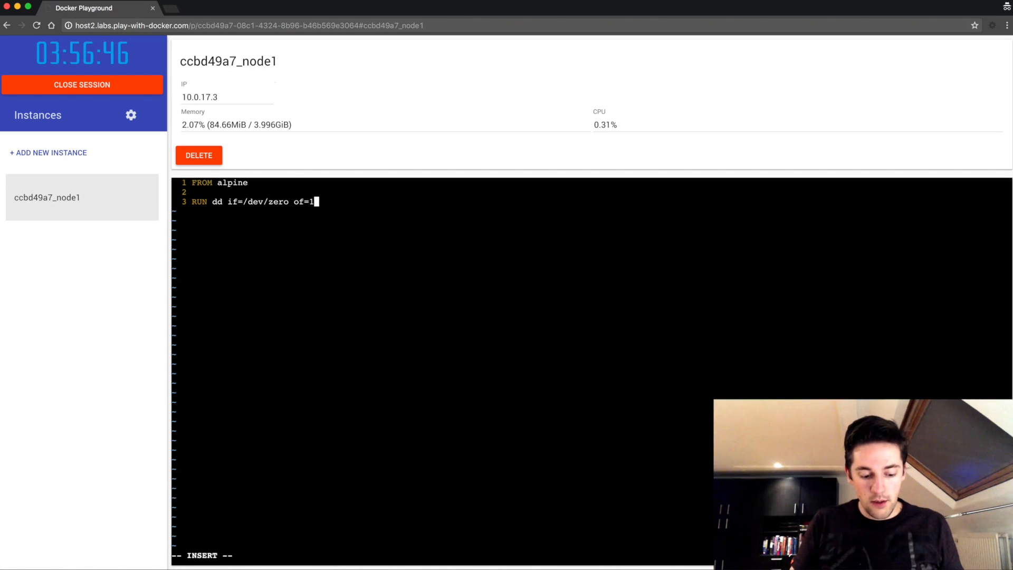
pyautogui.write('g1')
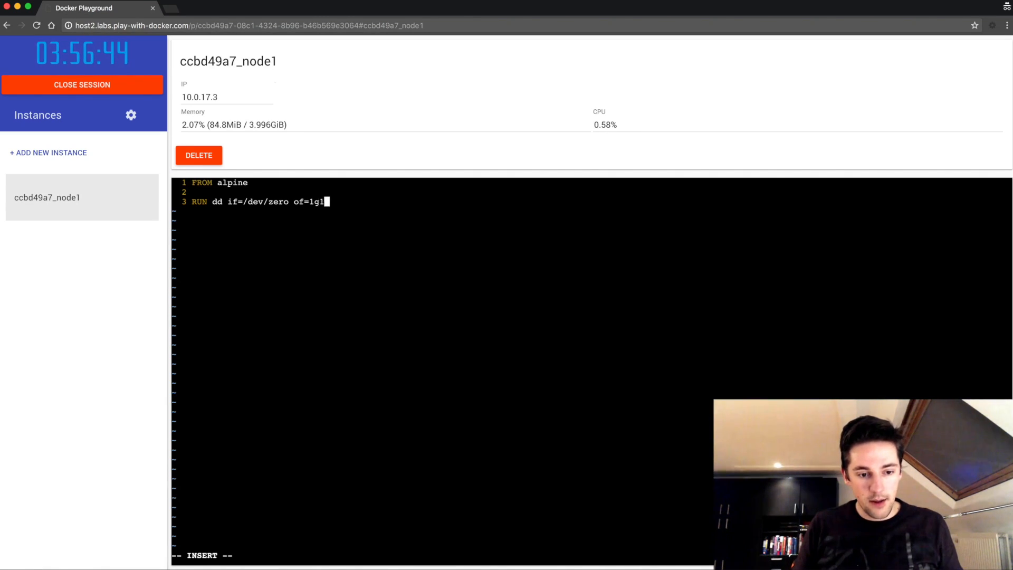
pyautogui.write('.img')
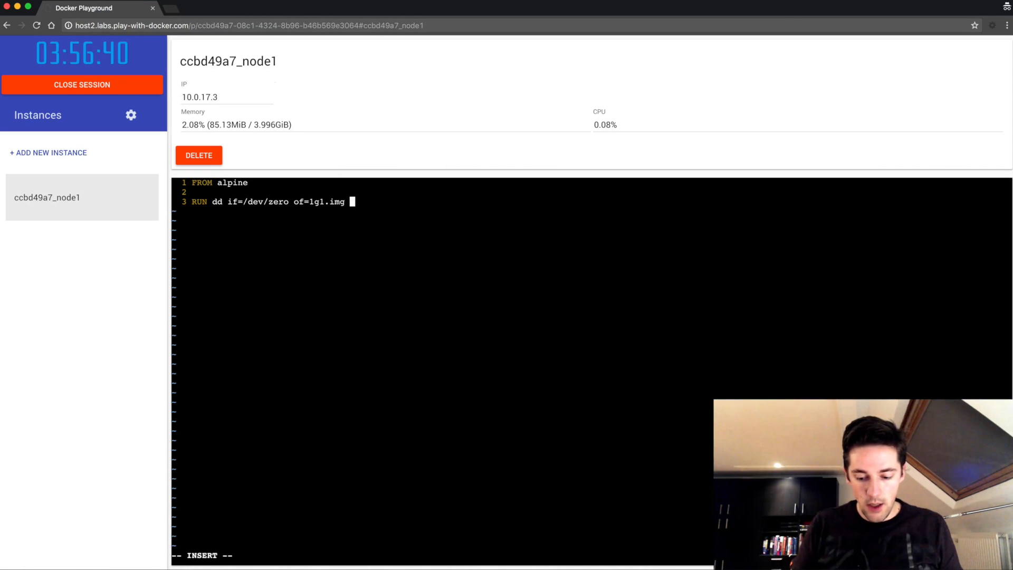
pyautogui.write('bs=1G')
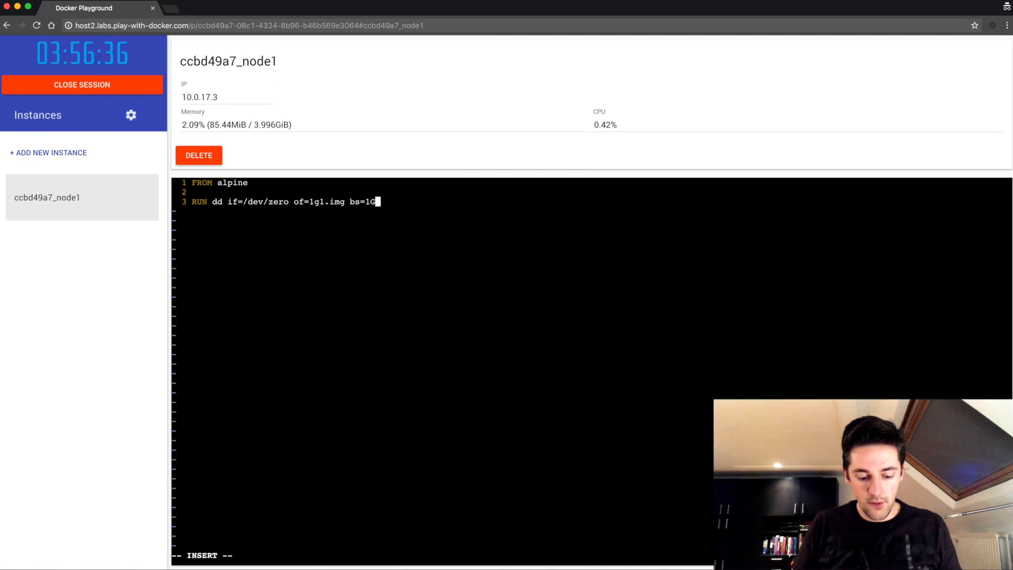
pyautogui.write('count')
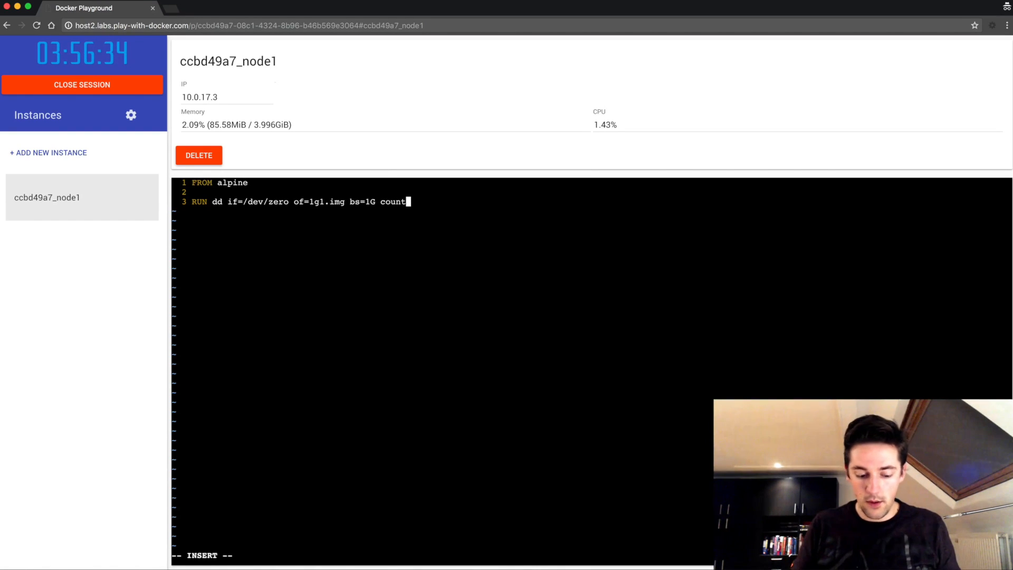
pyautogui.write('=1')
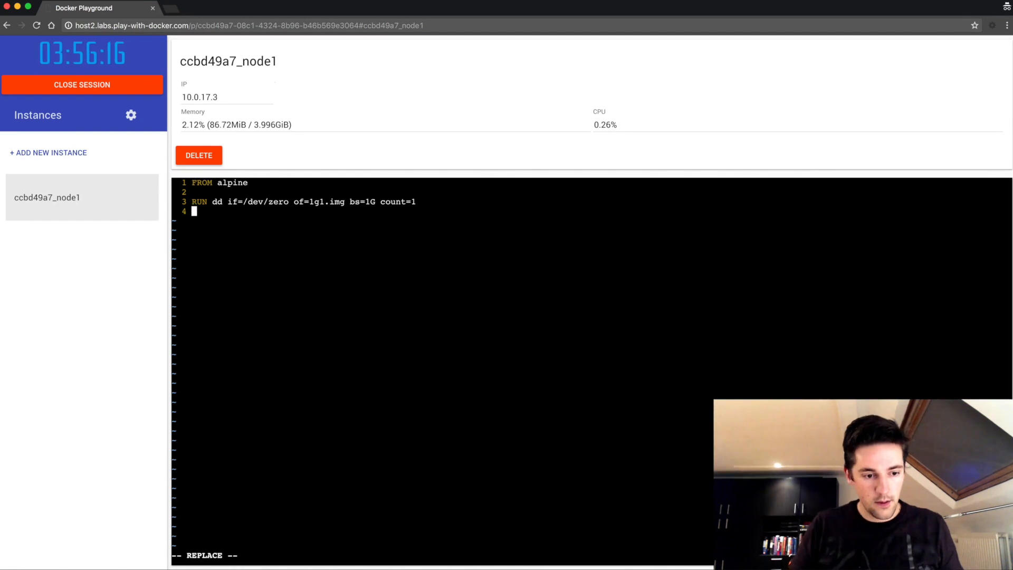
# Add two more 1 GB dd RUN lines and CMD /bin/true, then save with :wq.
pyautogui.write('RUN dd if=/dev/zero of=1g2.img bs=1G count=1')
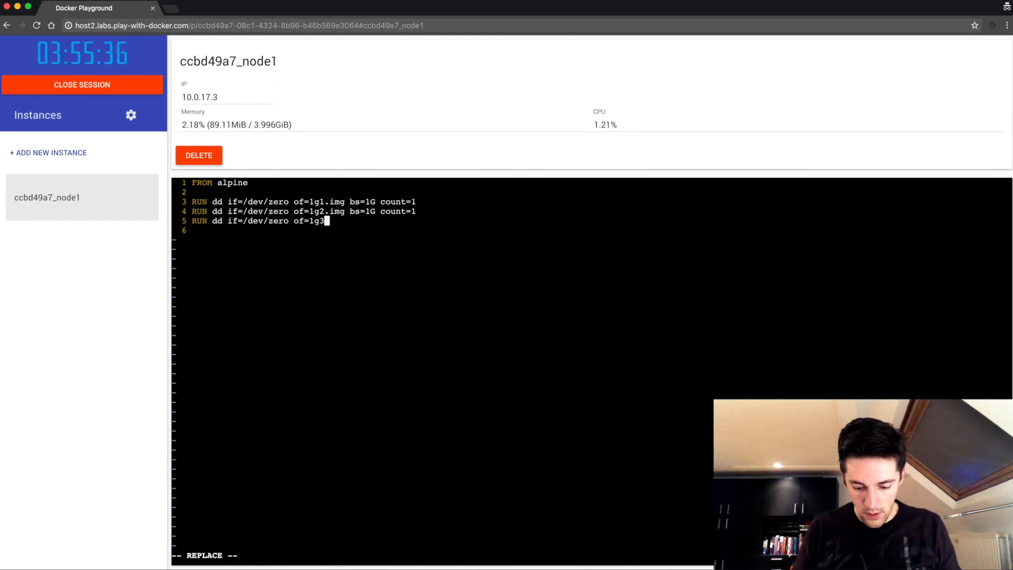
pyautogui.write('.img bs=1G count=1')
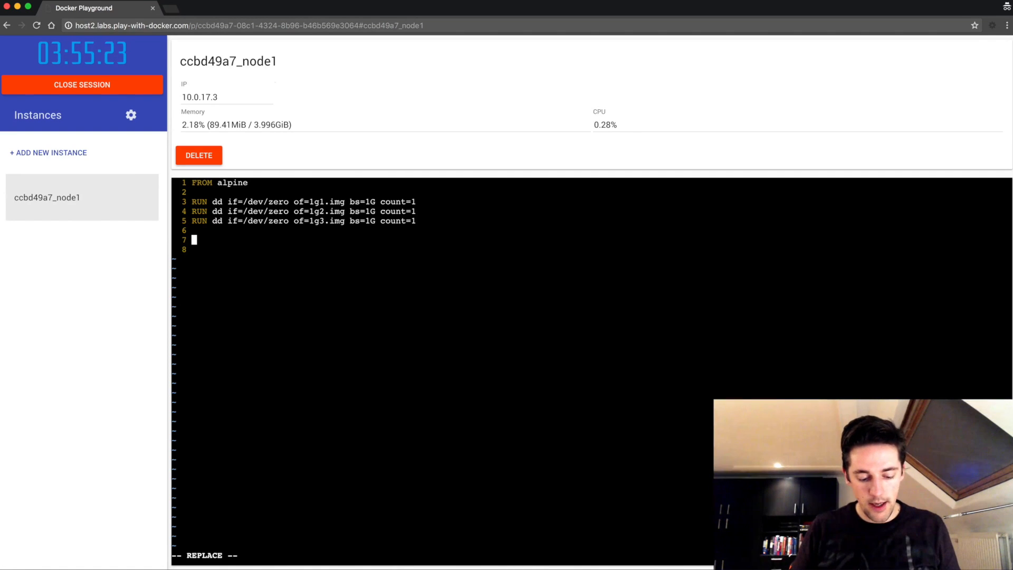
pyautogui.write('CMD /')
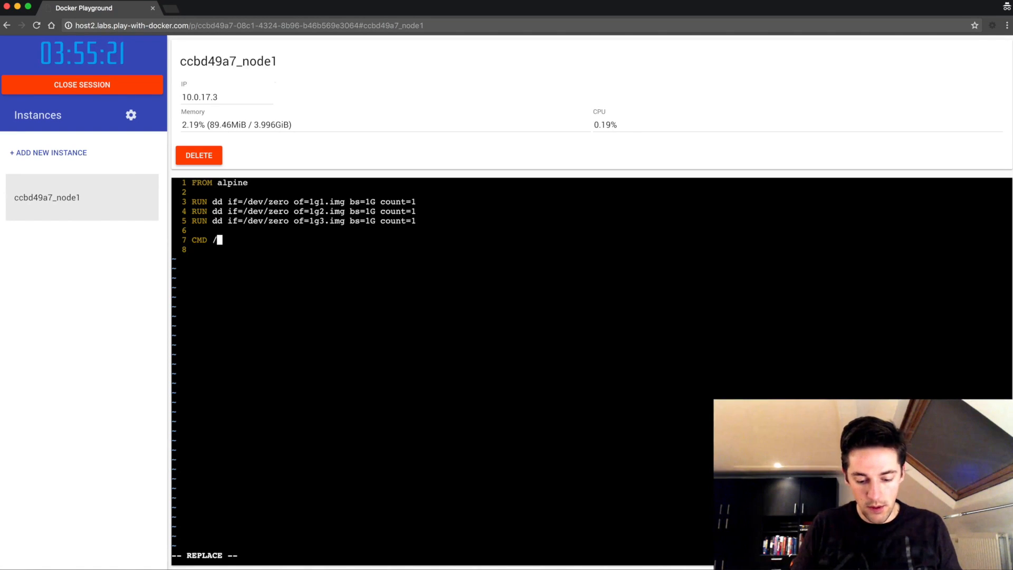
pyautogui.write('bin/true')
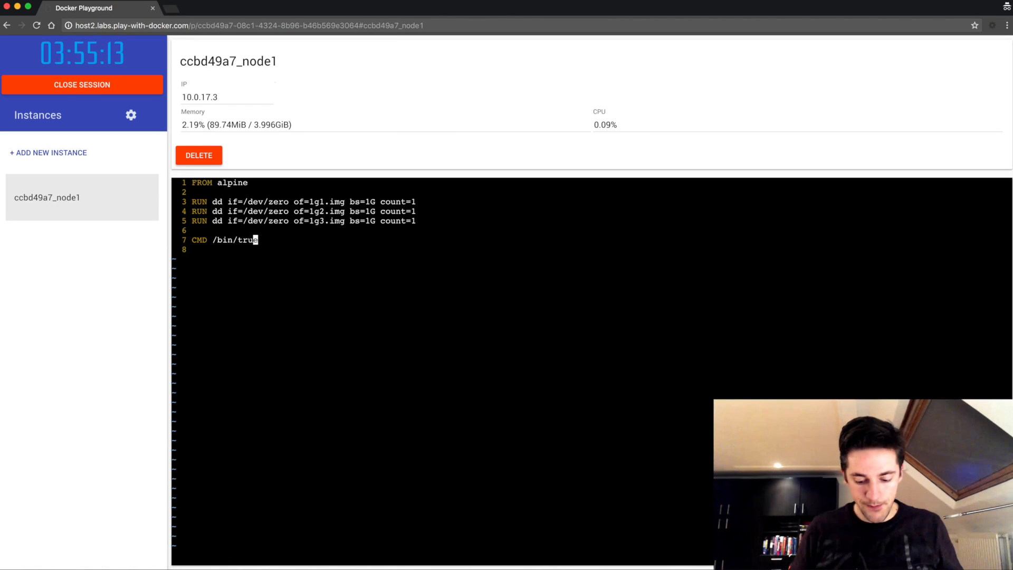
pyautogui.write(':wq')
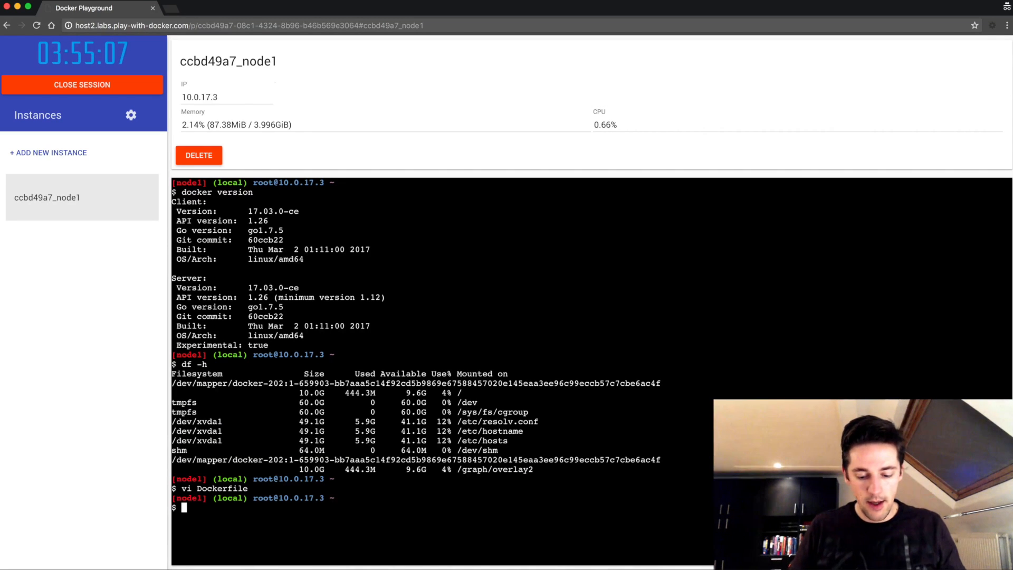
# Build the image as test, list images showing 3.23 GB, and check disk usage with df -h.
pyautogui.write('docker build -t test .')
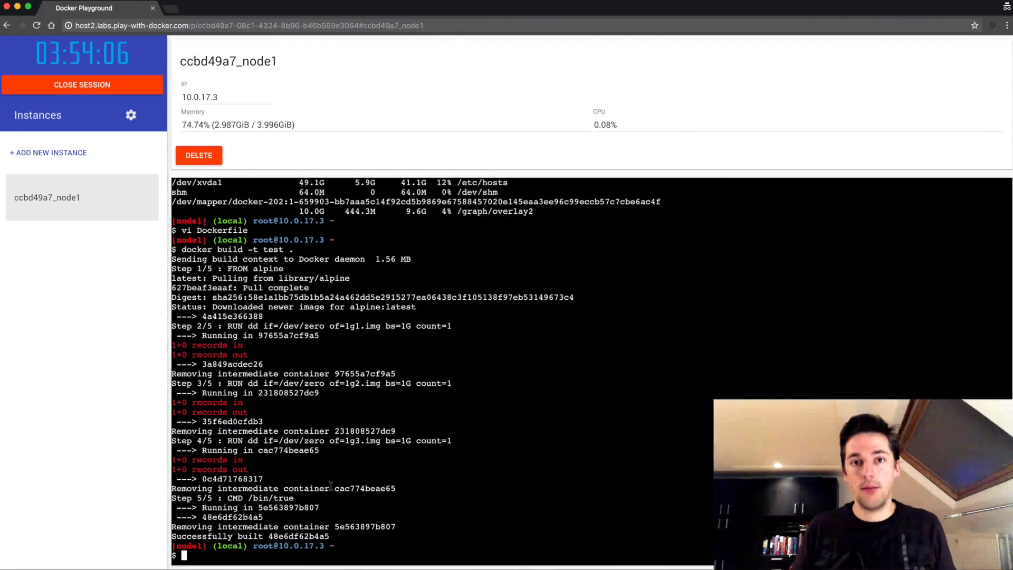
pyautogui.write('docker image ls')
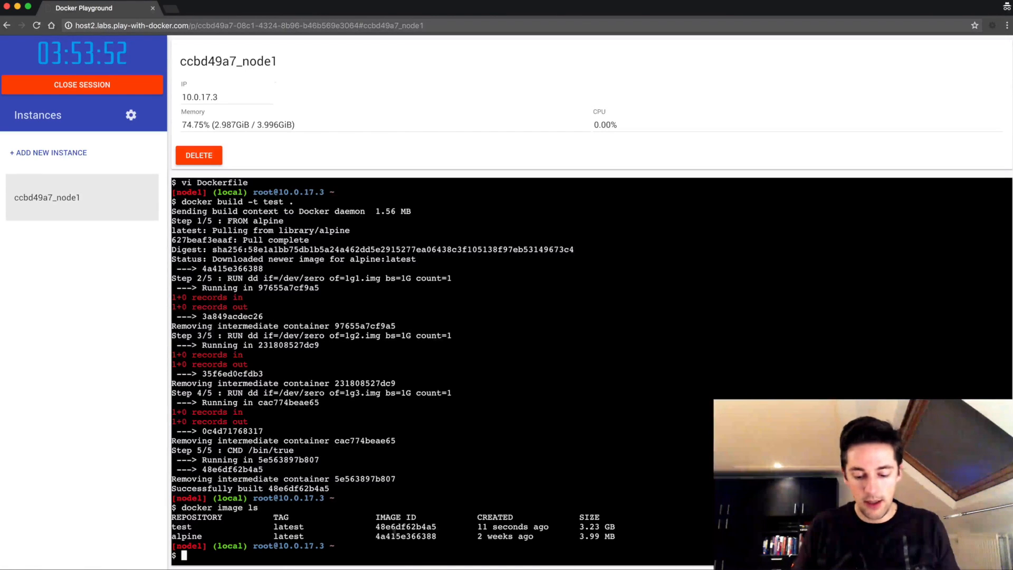
pyautogui.write('df -h')
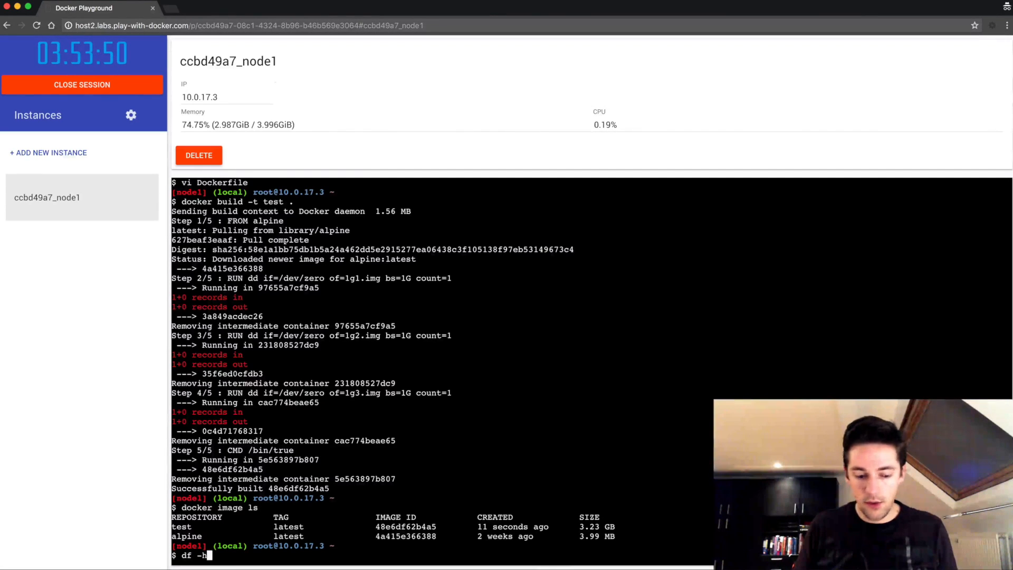
pyautogui.press('enter')
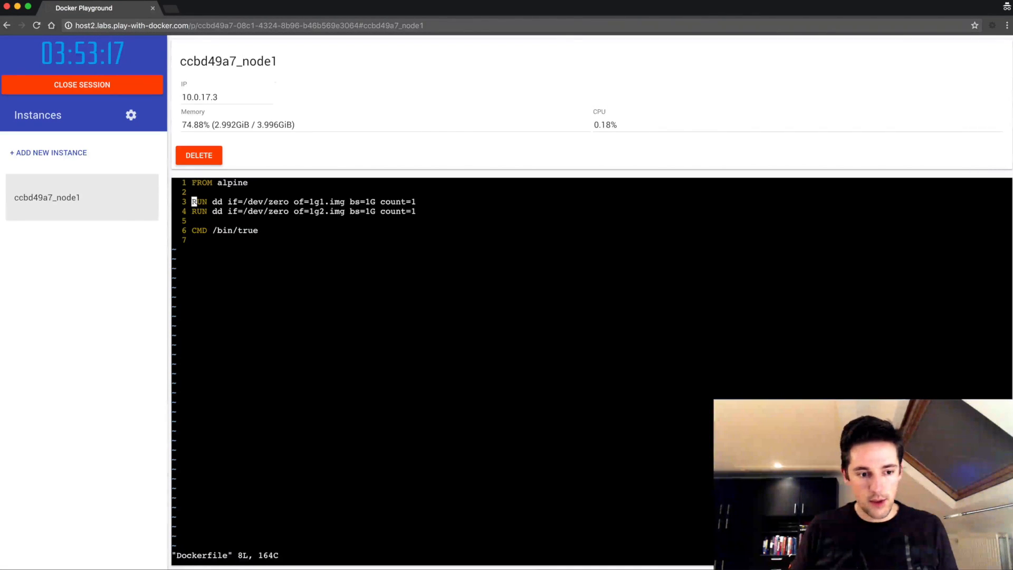
# Insert a RUN echo foo line above the dd steps in the Dockerfile.
pyautogui.press('i')
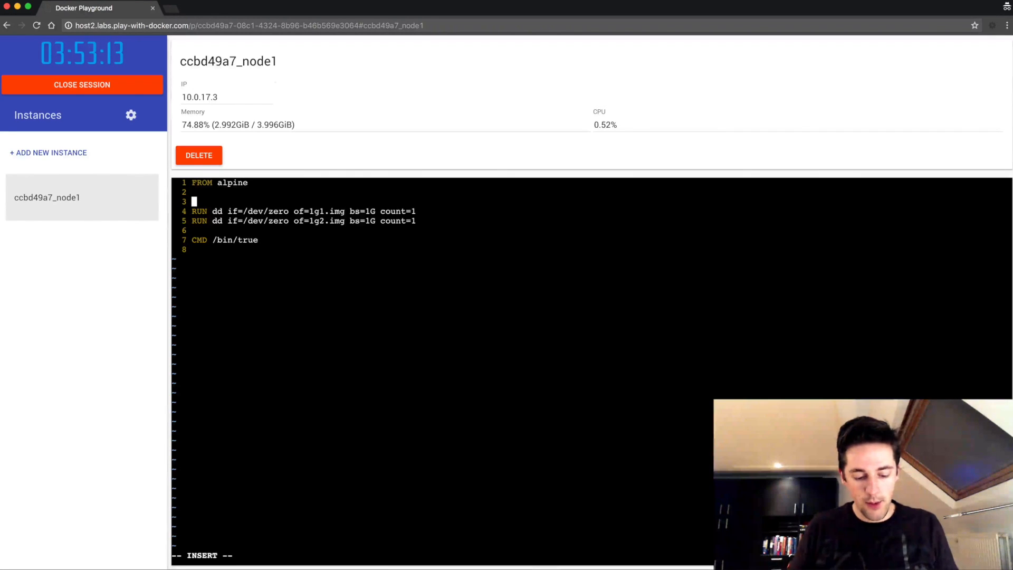
pyautogui.write('RUN e')
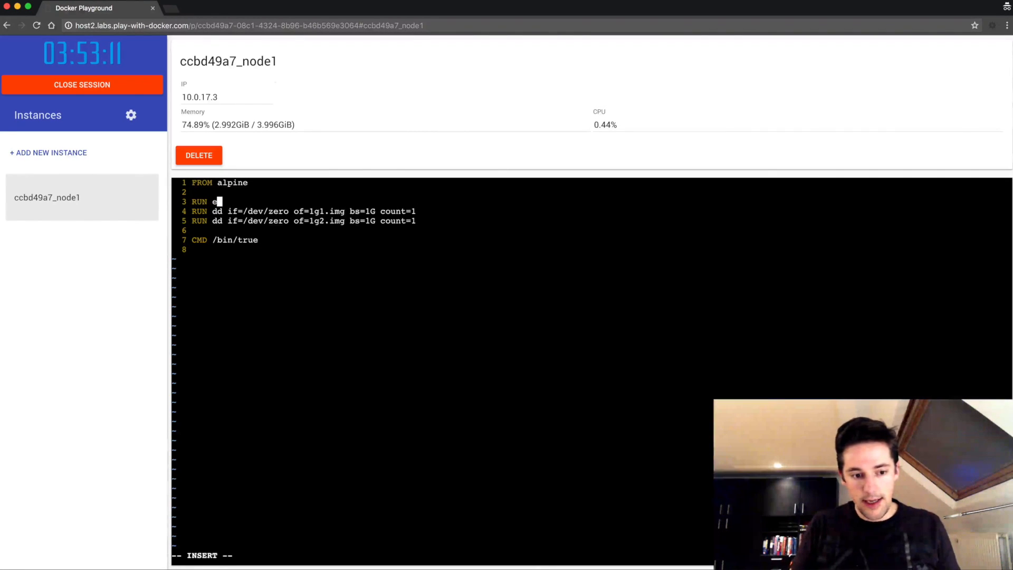
pyautogui.write('cho')
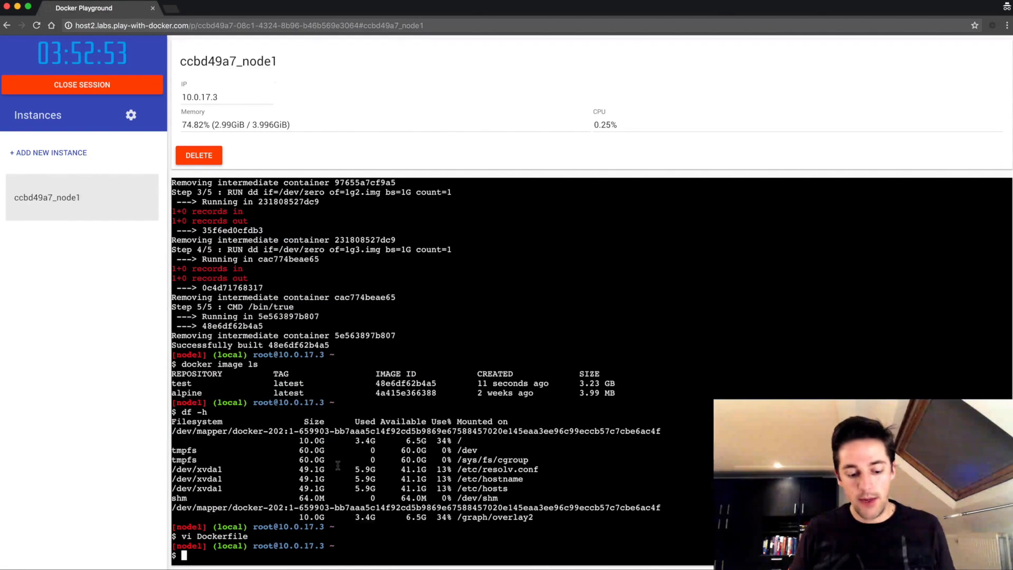
# Rebuild the test image from the revised Dockerfile and recheck disk usage, now 54%.
pyautogui.write('d')
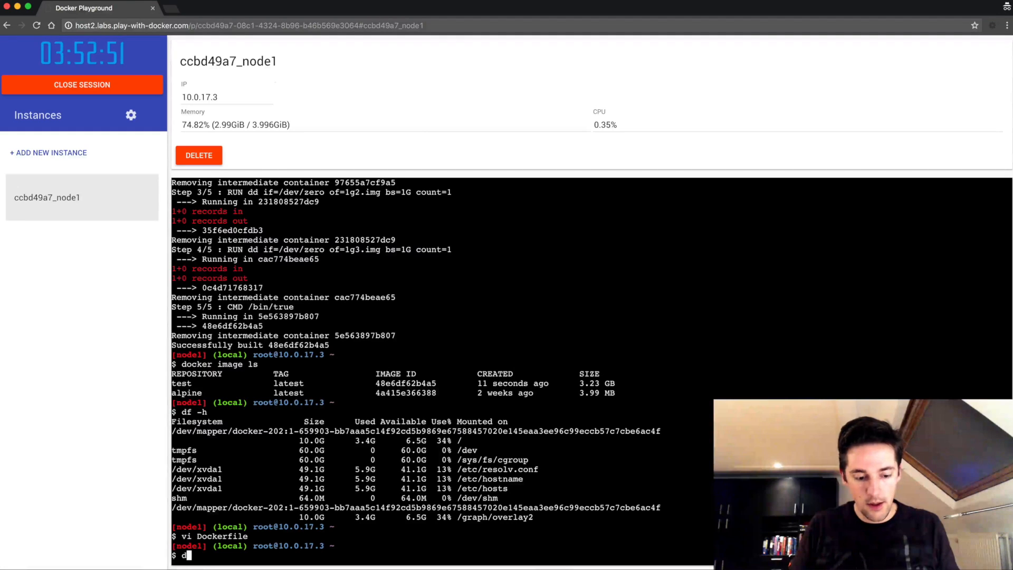
pyautogui.write('ocker build -t test .')
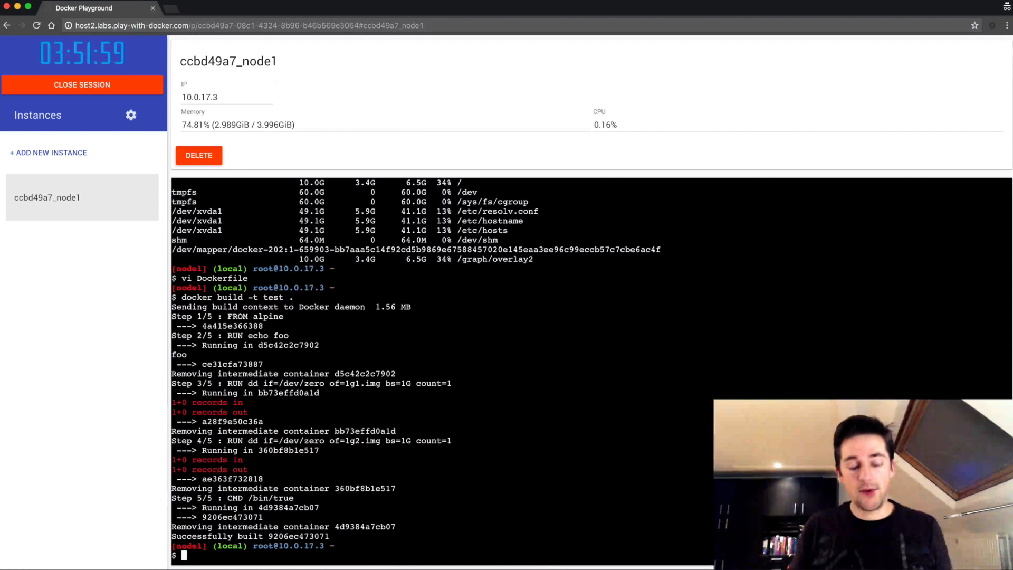
pyautogui.write('df -h')
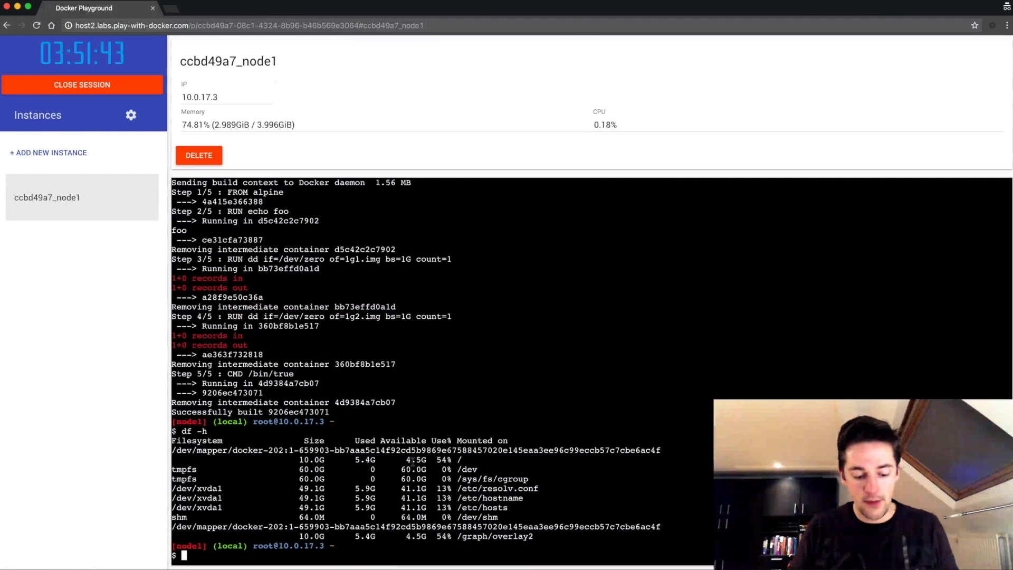
pyautogui.write('docker build -t test .')
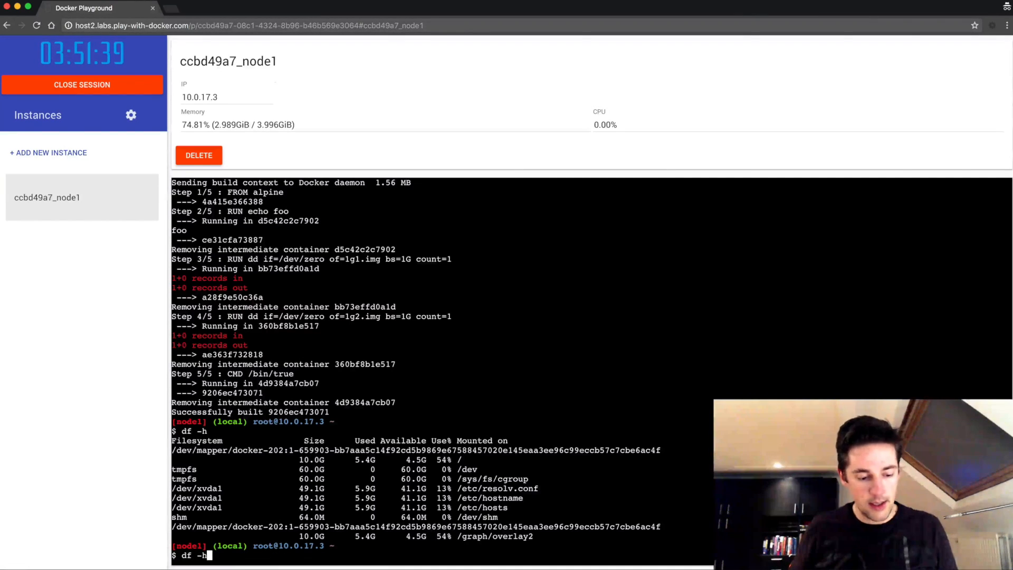
pyautogui.write('docker image ls')
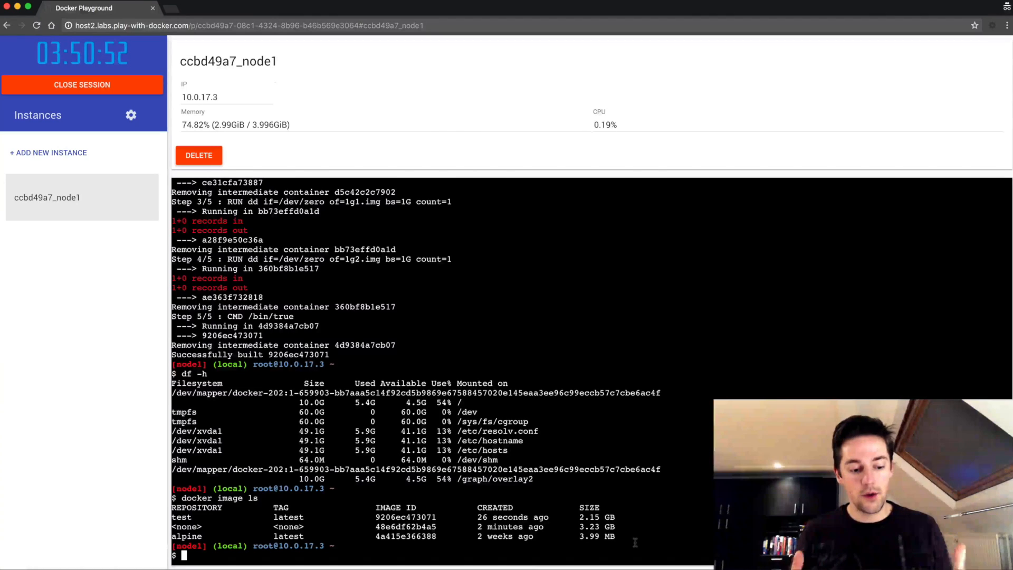
# List images and run docker system df, showing 5.373 GB of reclaimable images.
pyautogui.write('d')
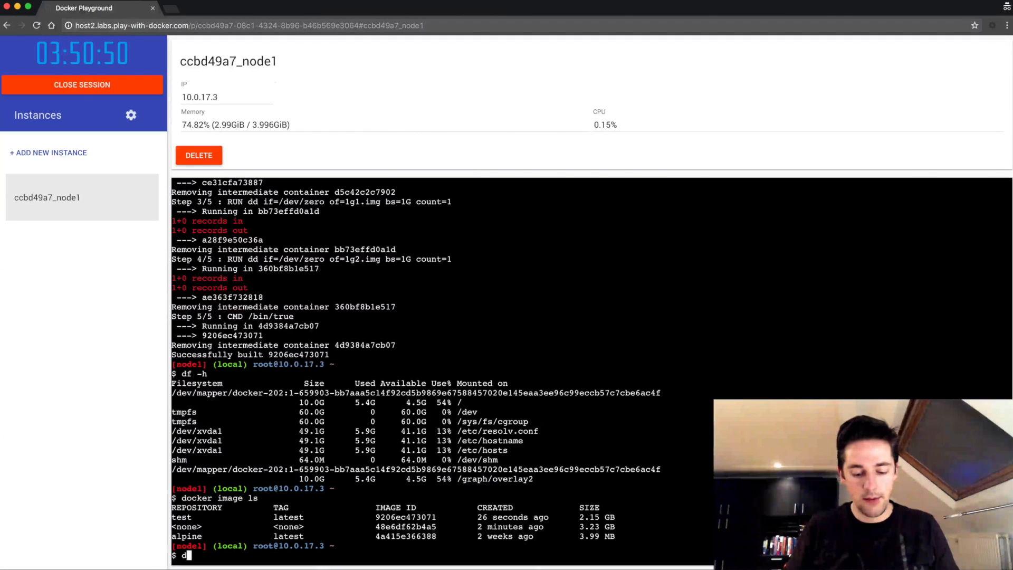
pyautogui.write('ocker r')
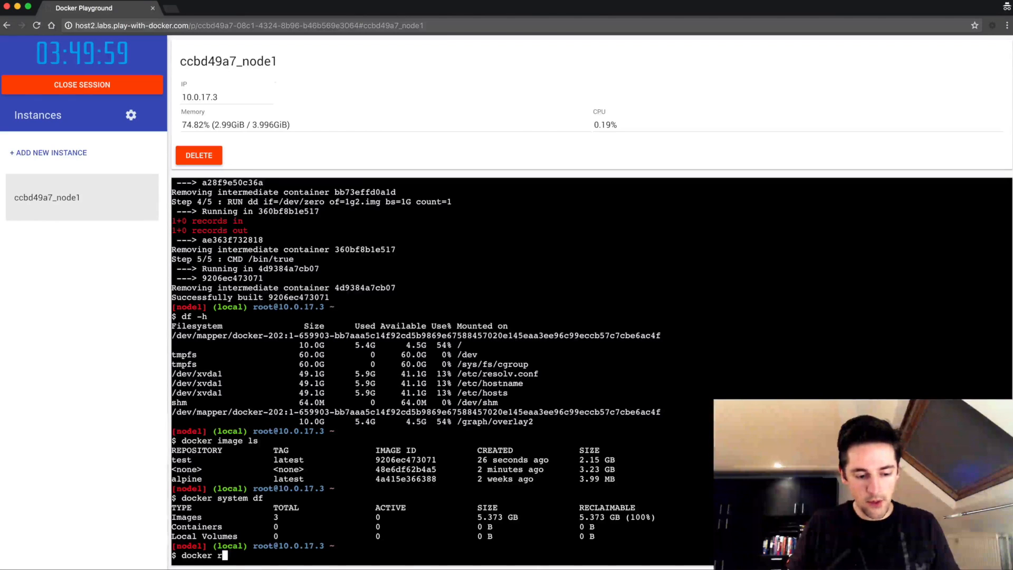
# Run a container from test and confirm with docker ps -a that it exited.
pyautogui.write('un test')
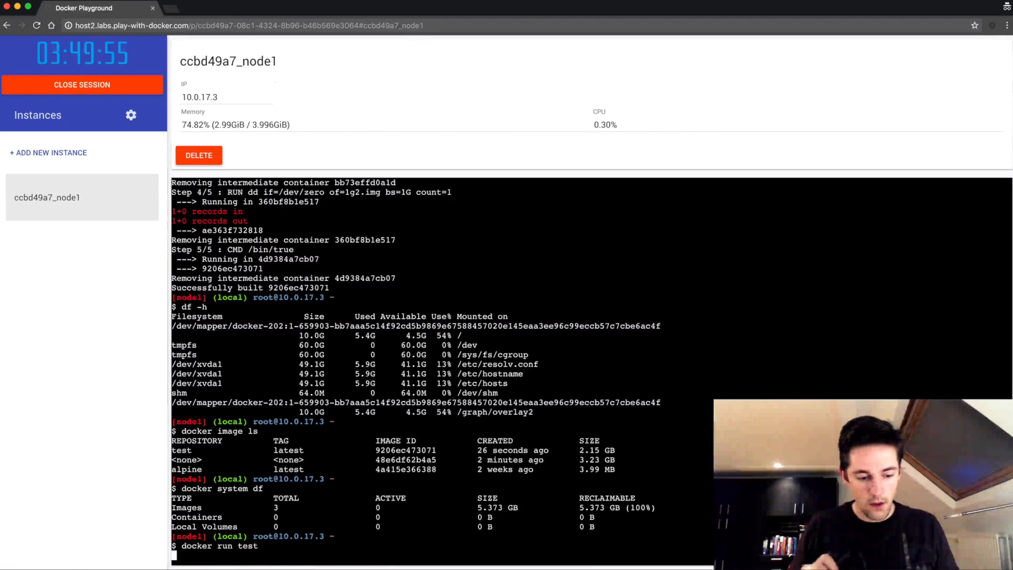
pyautogui.press('Return')
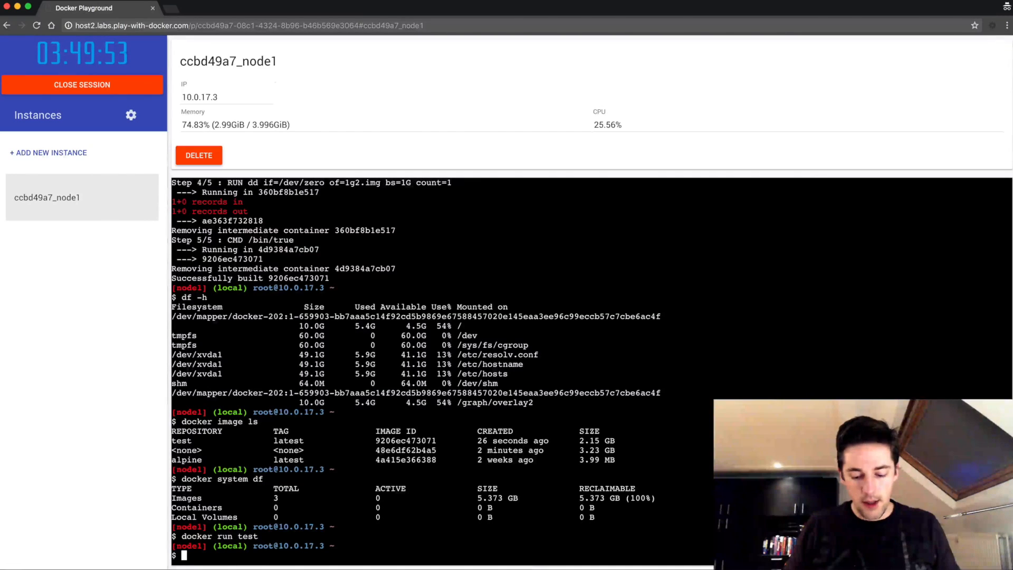
pyautogui.write('docker ps')
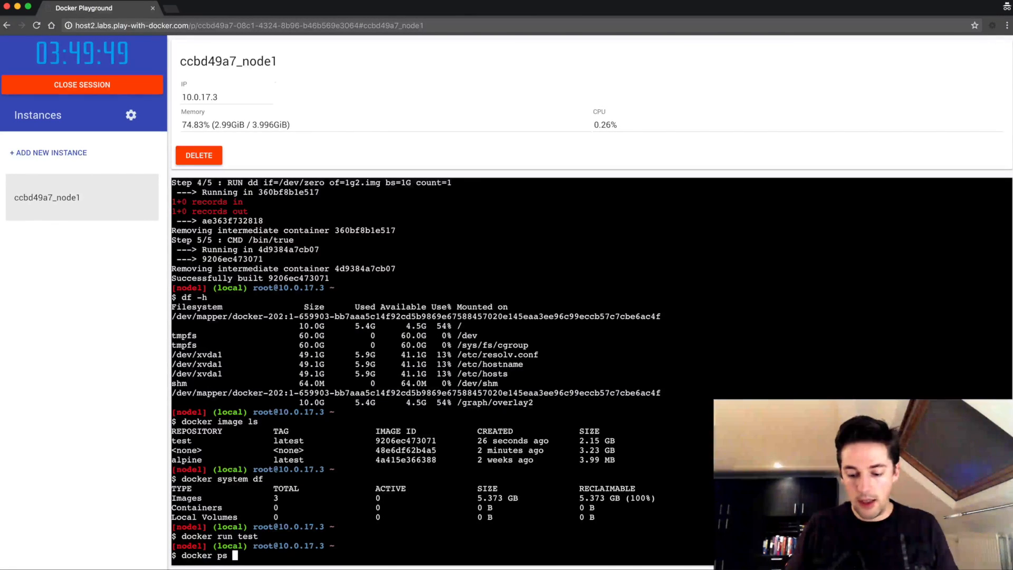
pyautogui.write('-a')
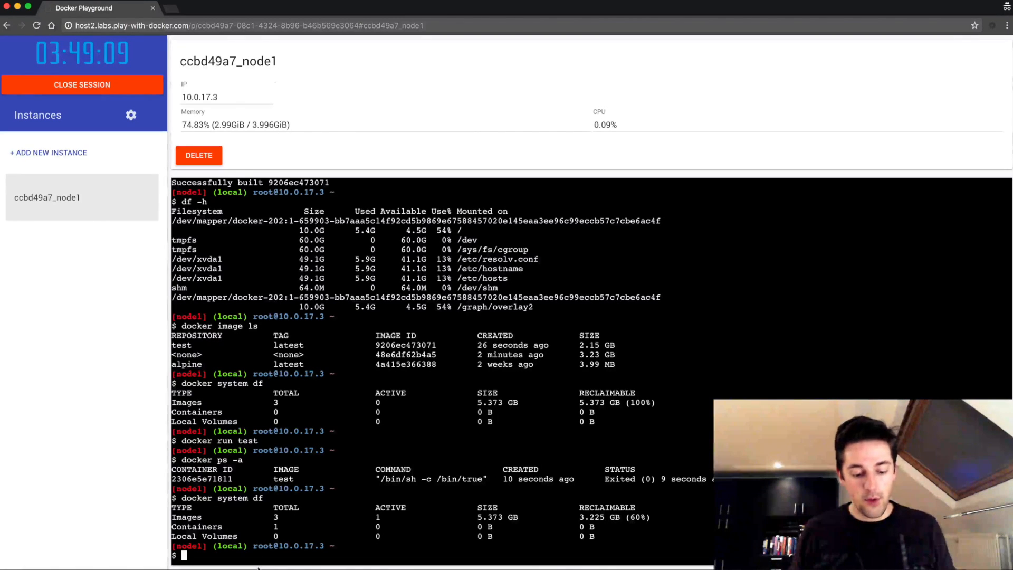
# Run docker system prune and confirm with y, reclaiming 3.221 GB.
pyautogui.write('docker s')
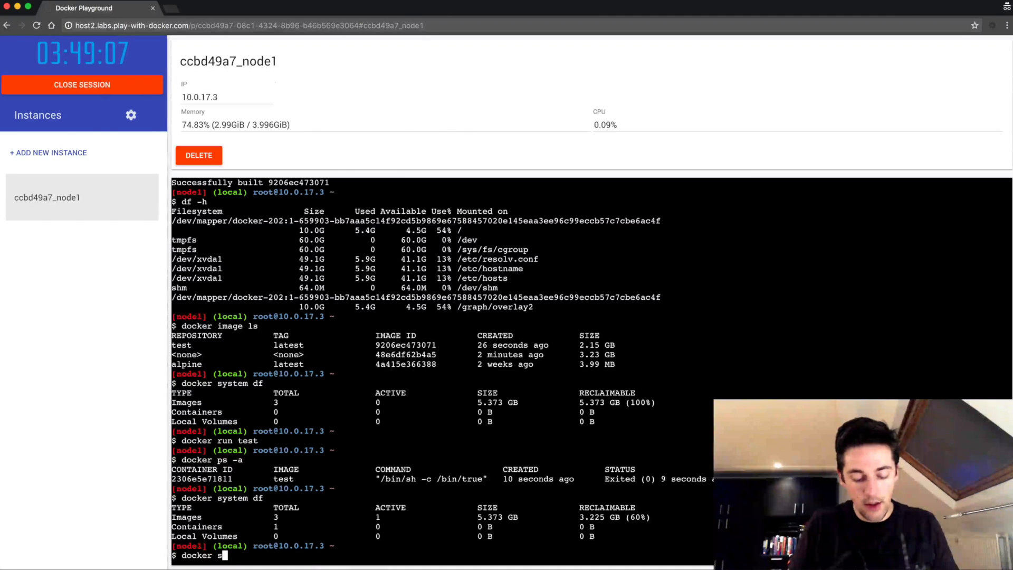
pyautogui.write('ystem')
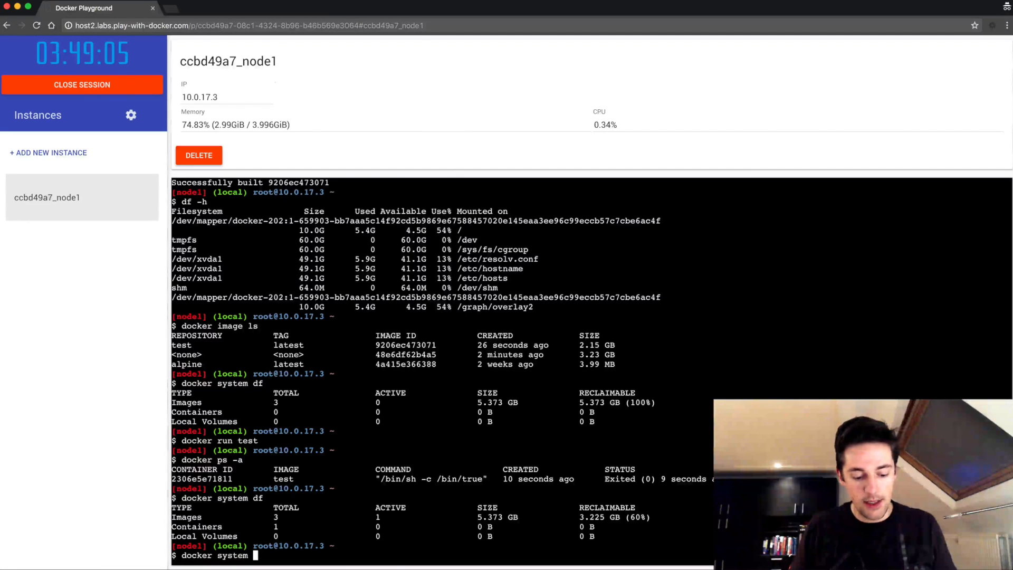
pyautogui.write('prune')
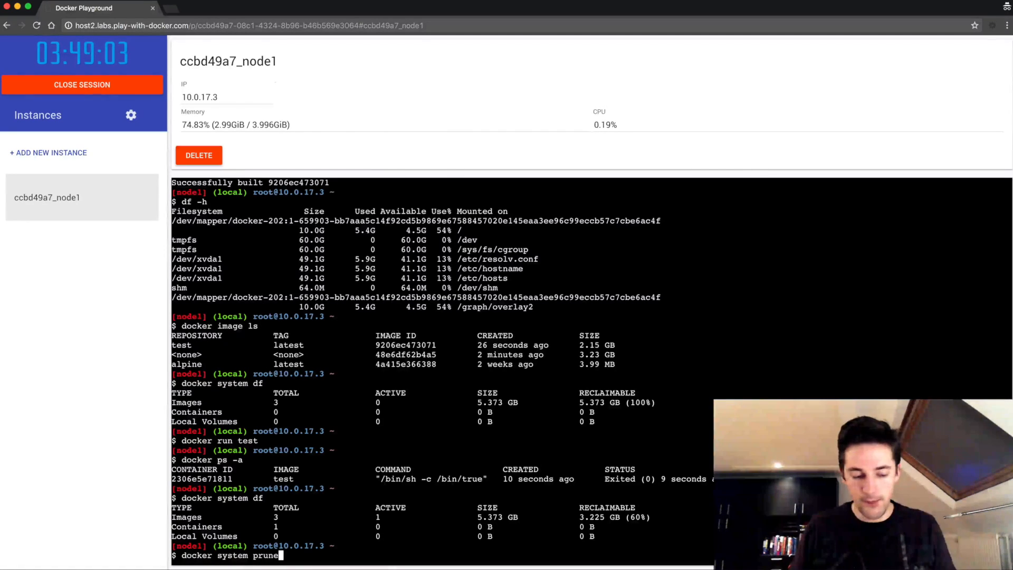
pyautogui.press('enter')
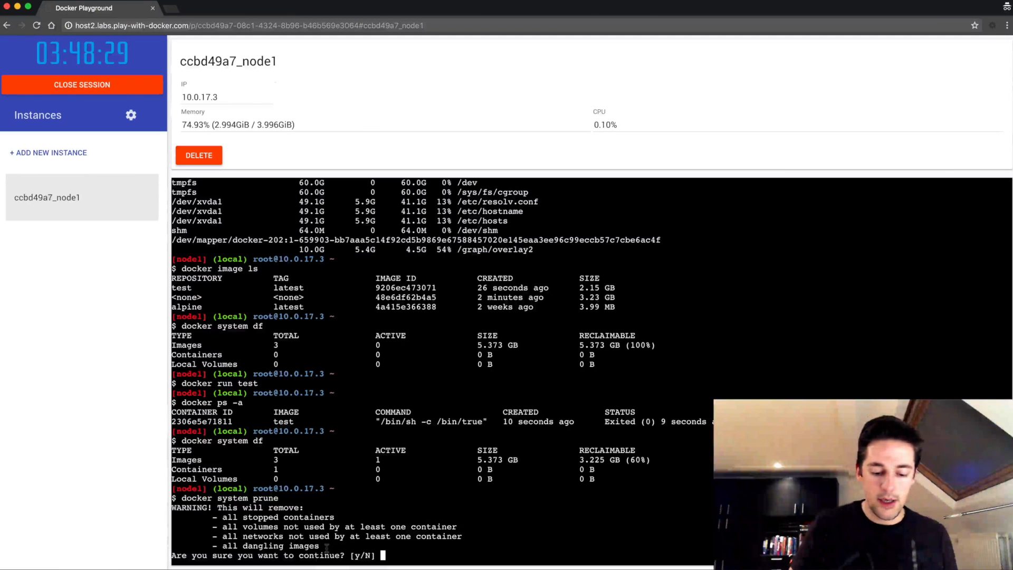
pyautogui.write('y')
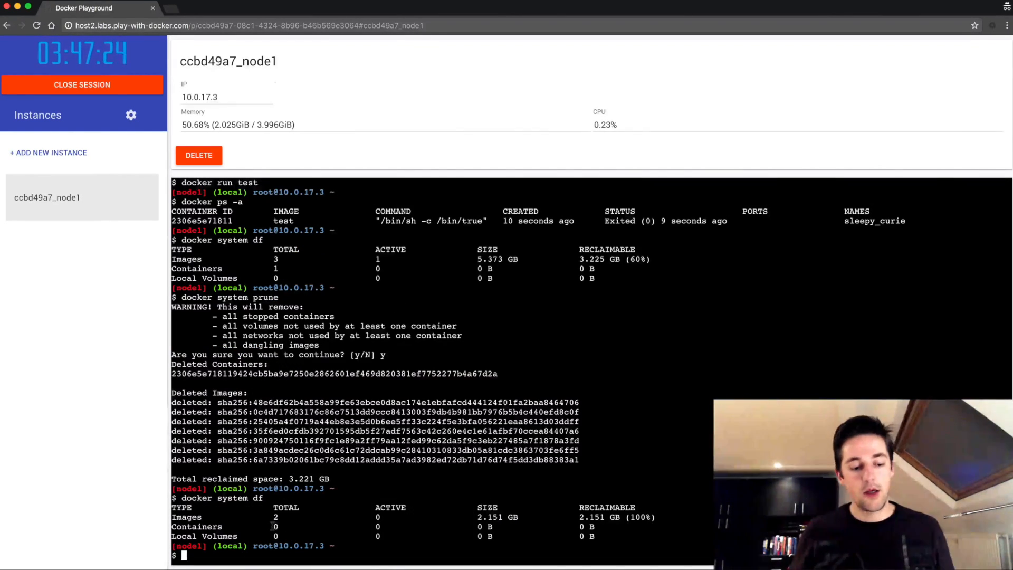
# Run docker system prune -a and confirm with y, removing the test and alpine images (2.151 GB).
pyautogui.write('docker')
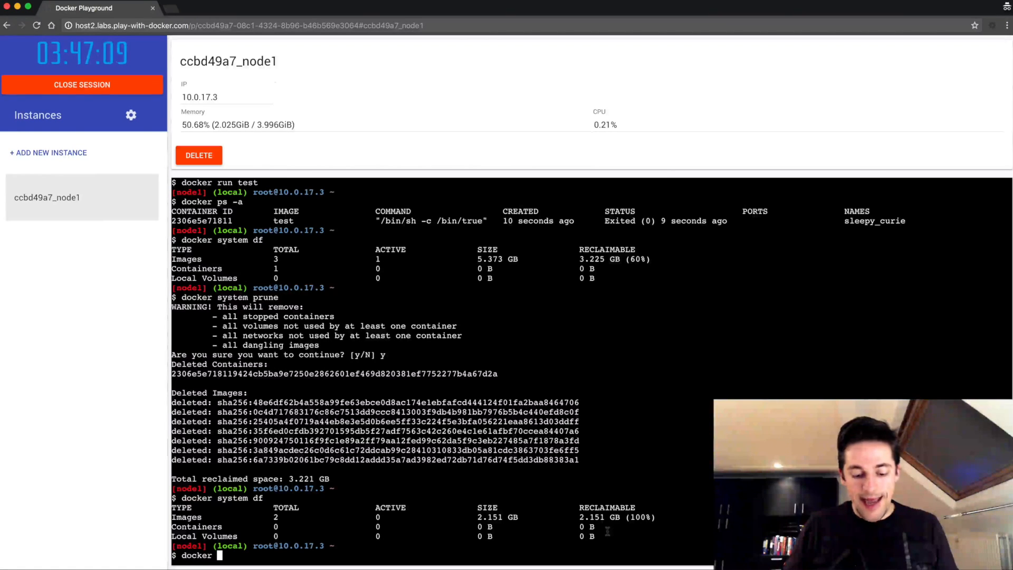
pyautogui.write('system prune')
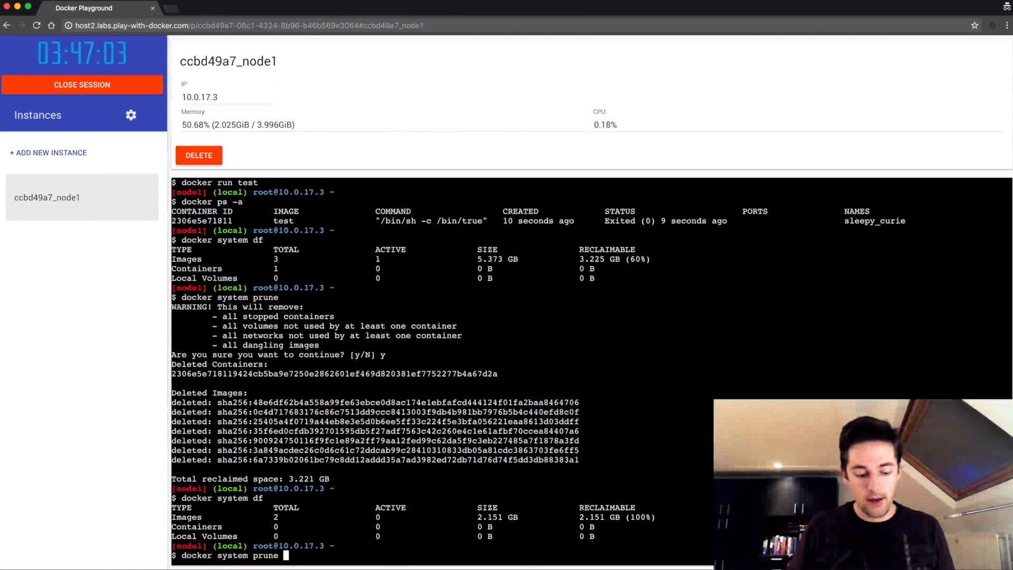
pyautogui.write('-a')
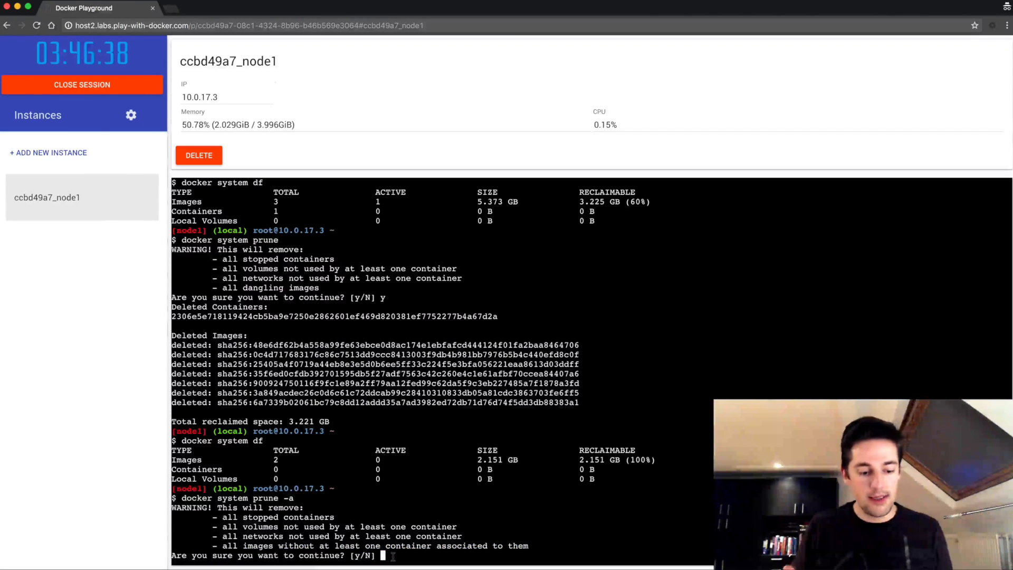
pyautogui.write('y')
pyautogui.write('df -h')
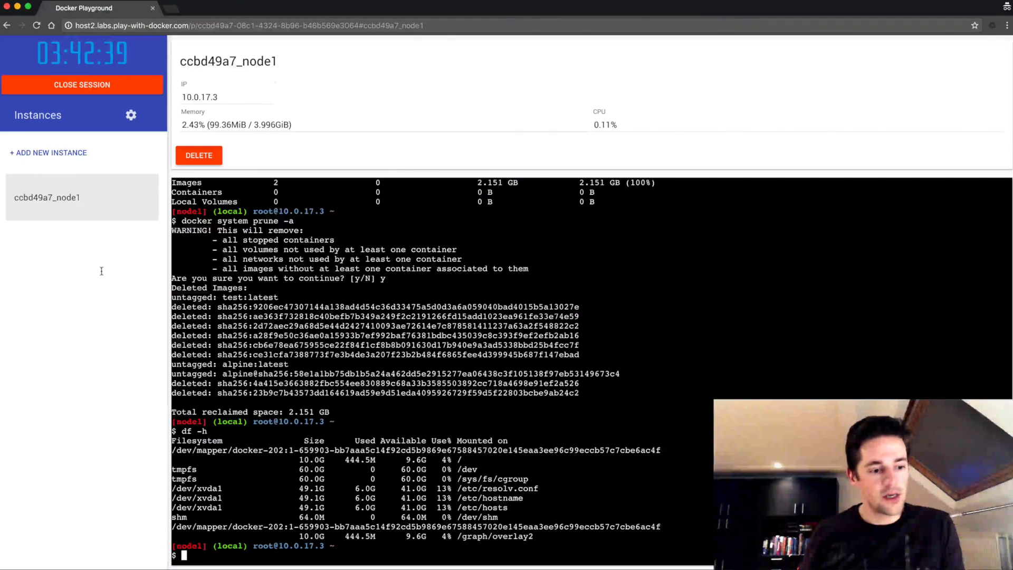
# Add node2, clone docker-wordpress-workflow-demo and show its docker-compose.yml.
pyautogui.click(48, 152)
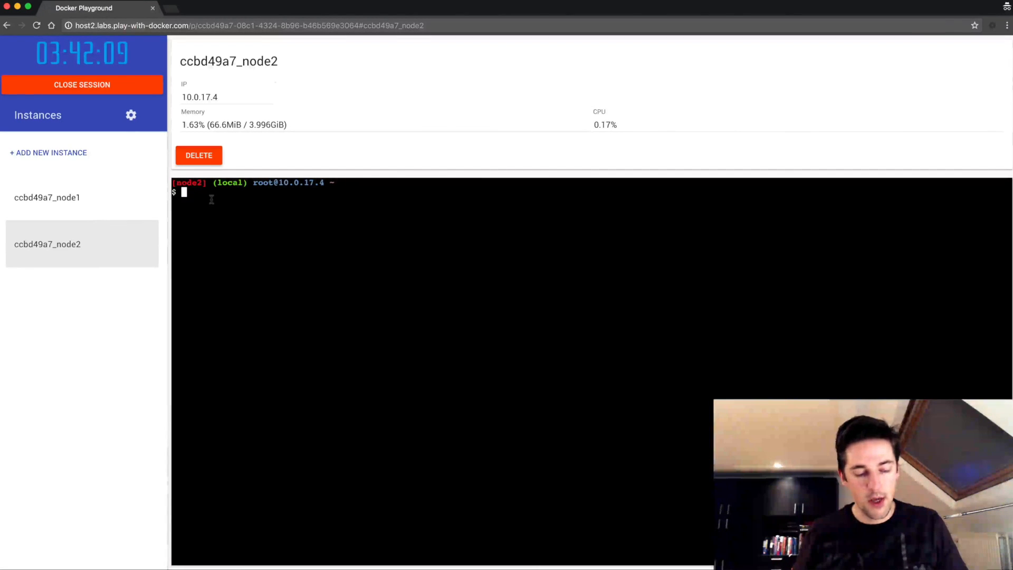
pyautogui.write('docker-compose up -d0D^C')
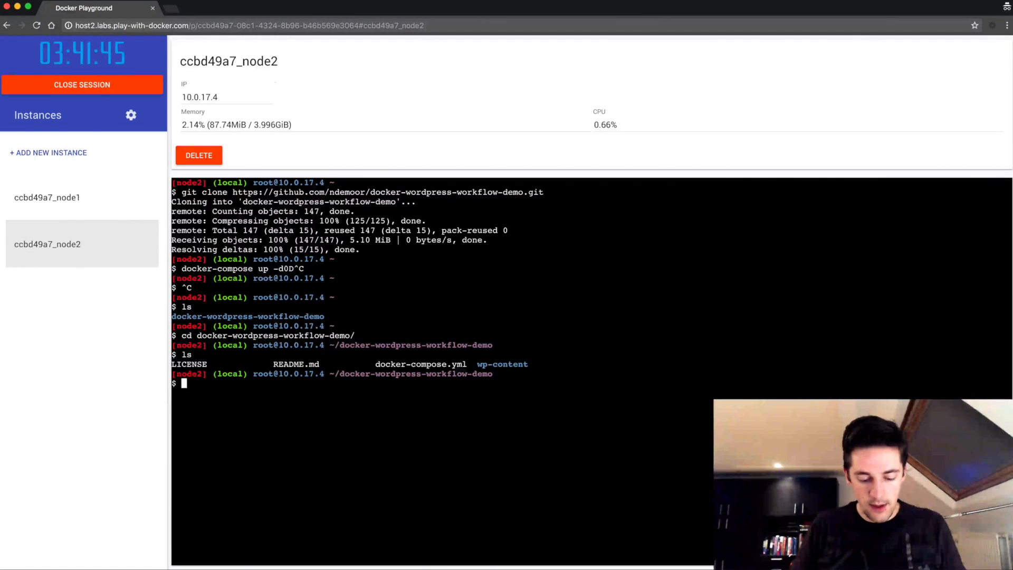
pyautogui.write('cat docker-compose.yml')
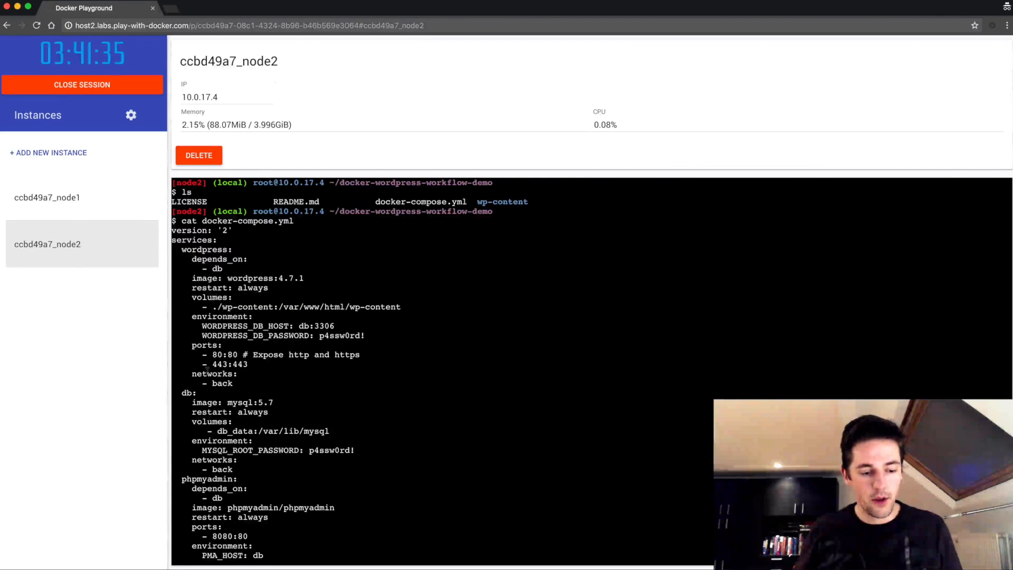
pyautogui.scroll(-3)
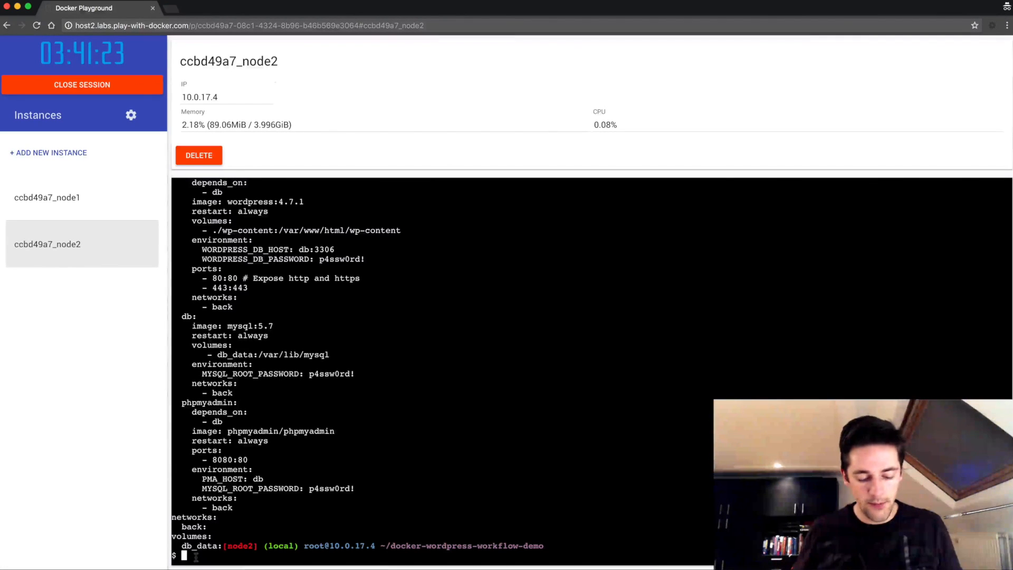
# Run docker-compose up -d for db, wordpress and phpmyadmin, then view the port 80 site in a new tab.
pyautogui.write('docker-co')
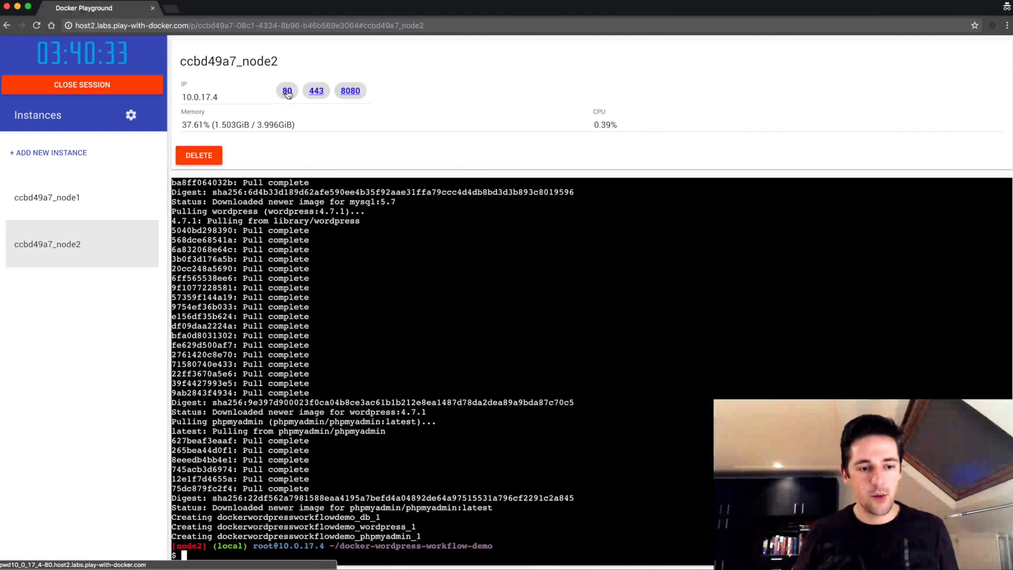
pyautogui.rightClick(287, 91)
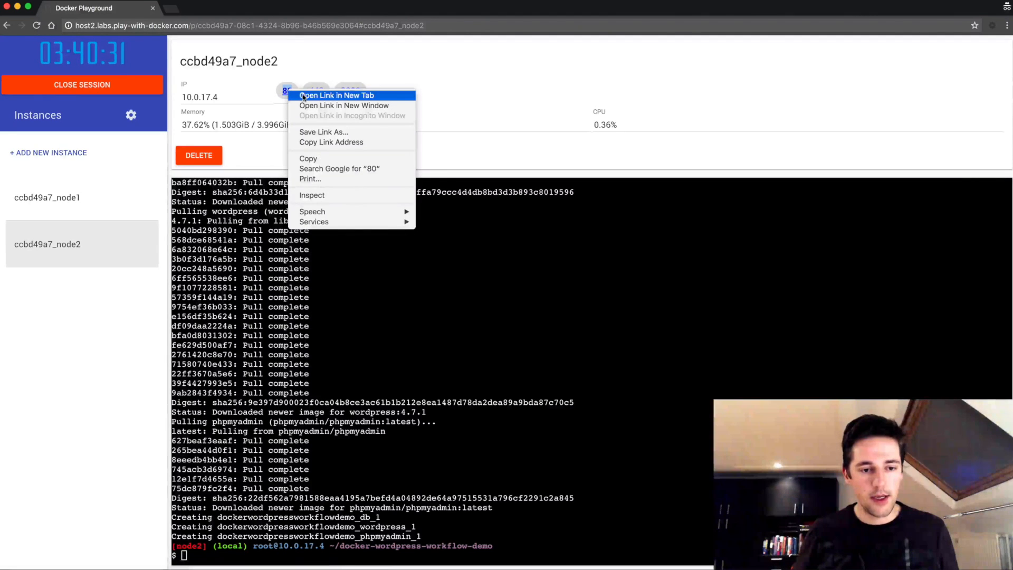
pyautogui.click(334, 95)
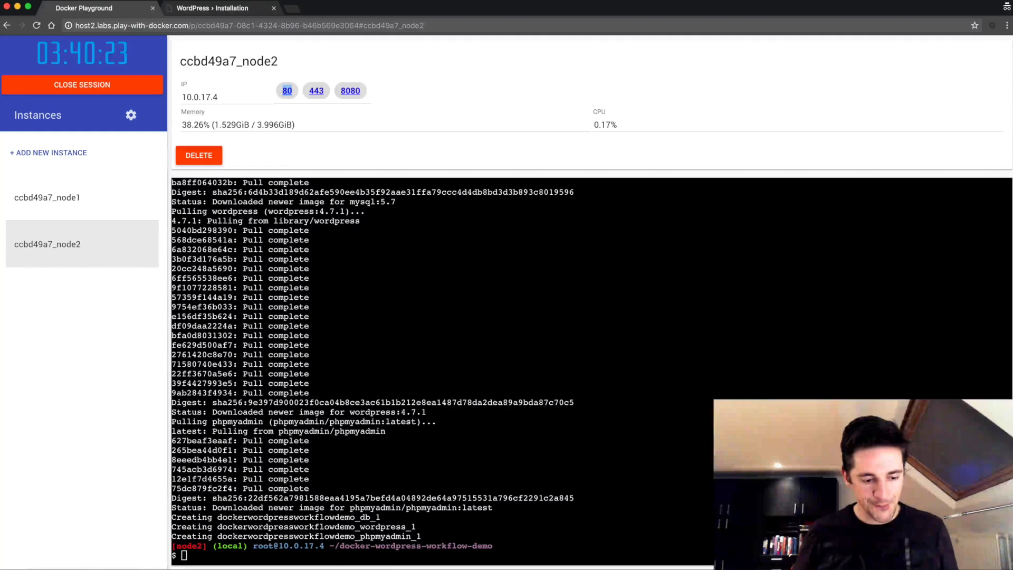
# Run docker-compose stop and rm (y), with docker volume ls showing db_data volume still remains.
pyautogui.write('d')
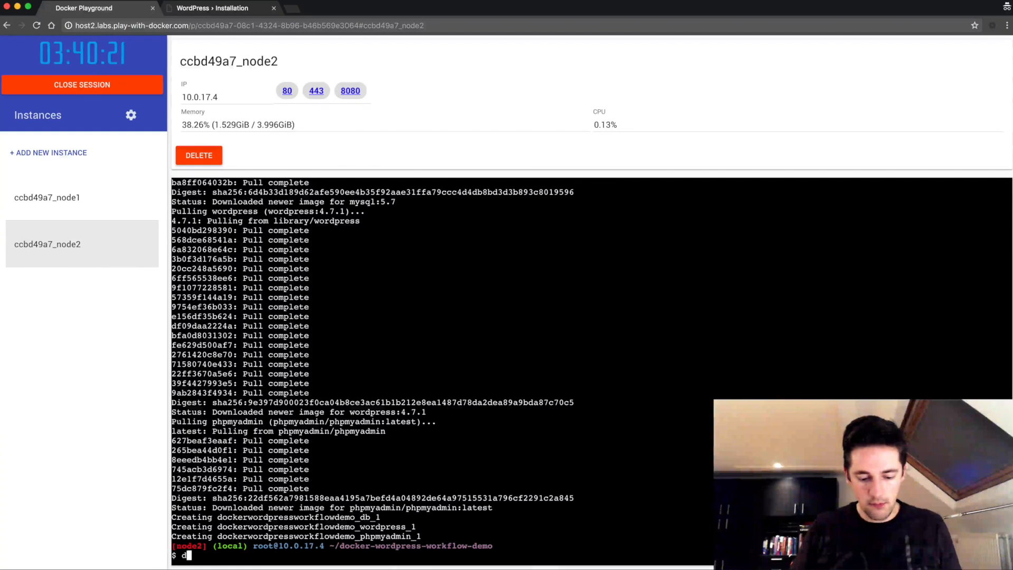
pyautogui.write('docker-compose stop')
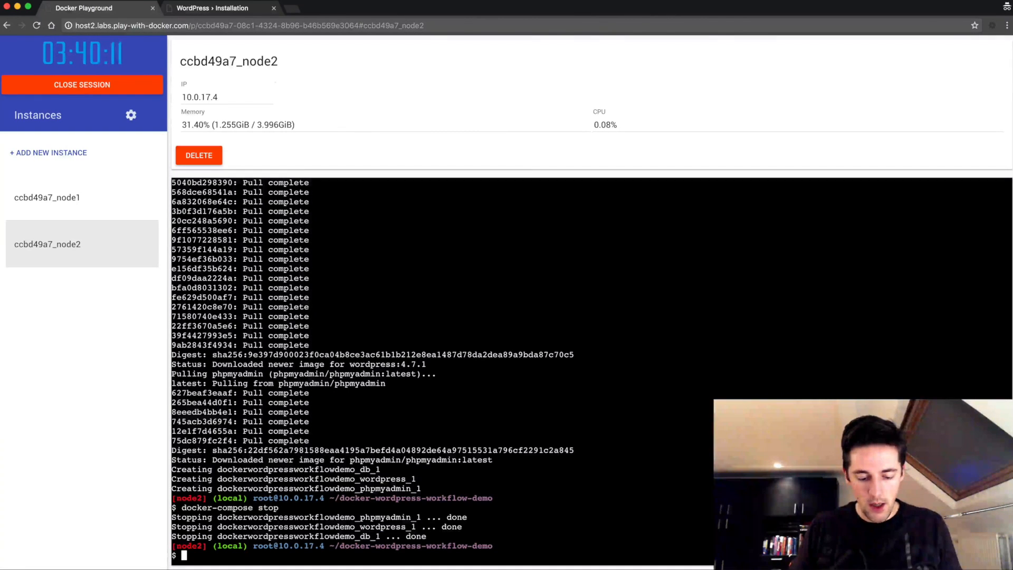
pyautogui.write('docker volume ls')
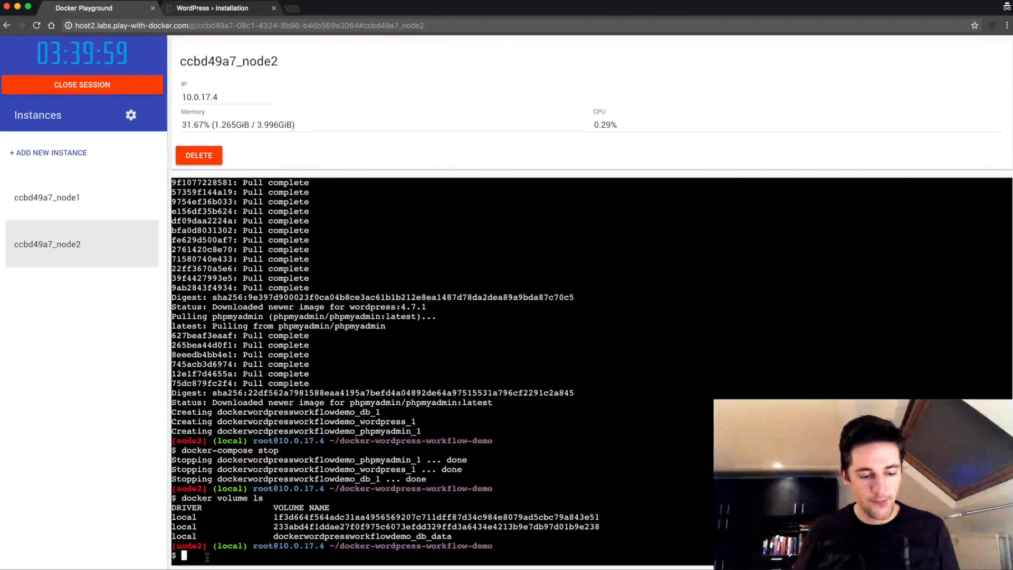
pyautogui.write('docker-compose rm')
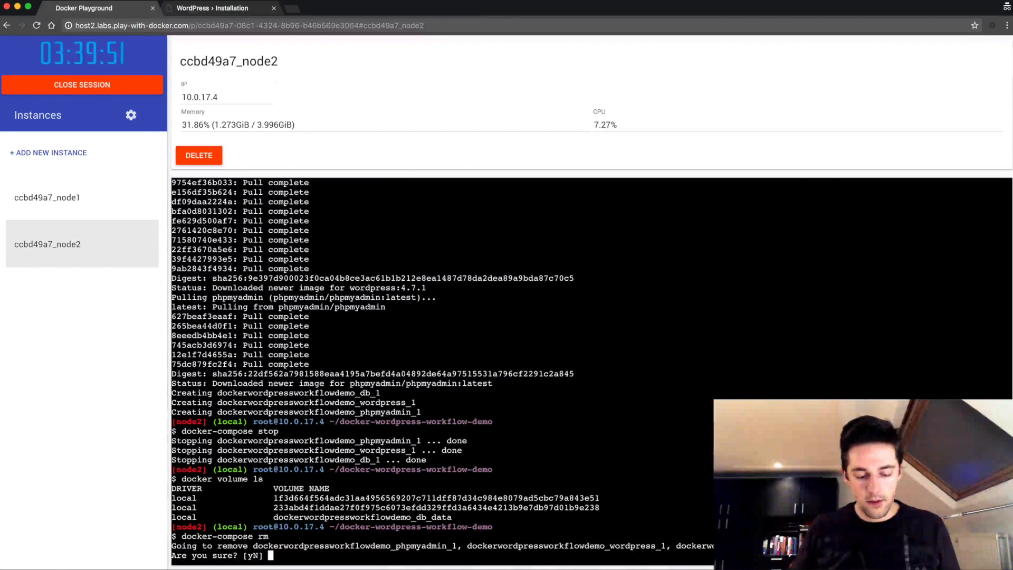
pyautogui.write('y')
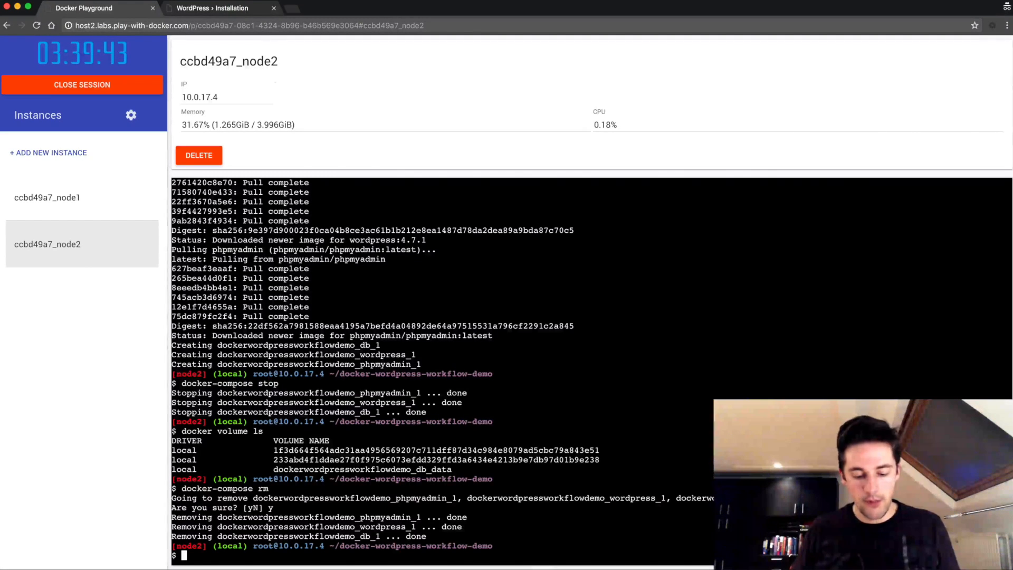
pyautogui.write('docker volume ls')
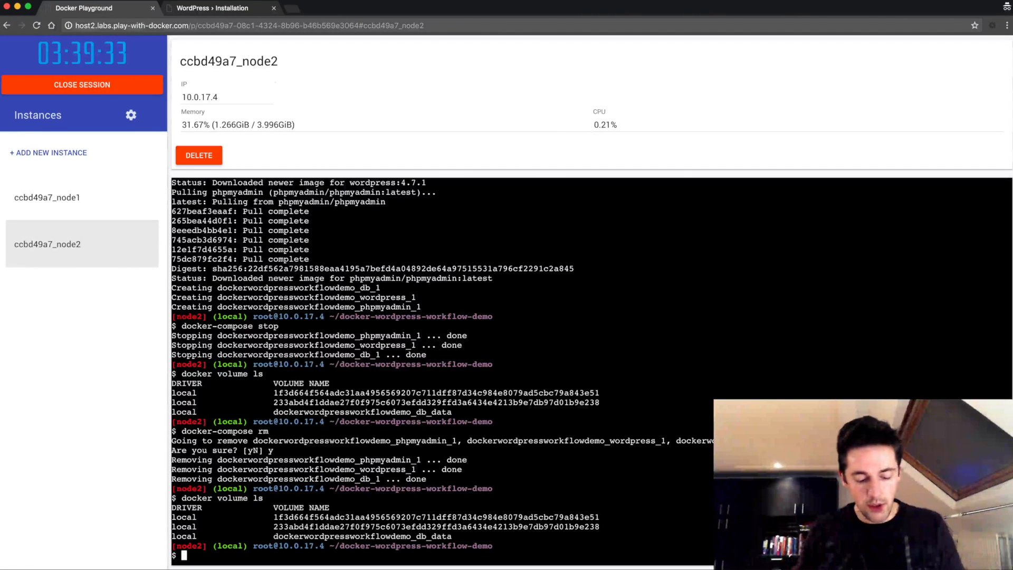
# Recreate the stack, remove it with docker-compose rm -v, and check docker system df reclaimable space.
pyautogui.write('doce')
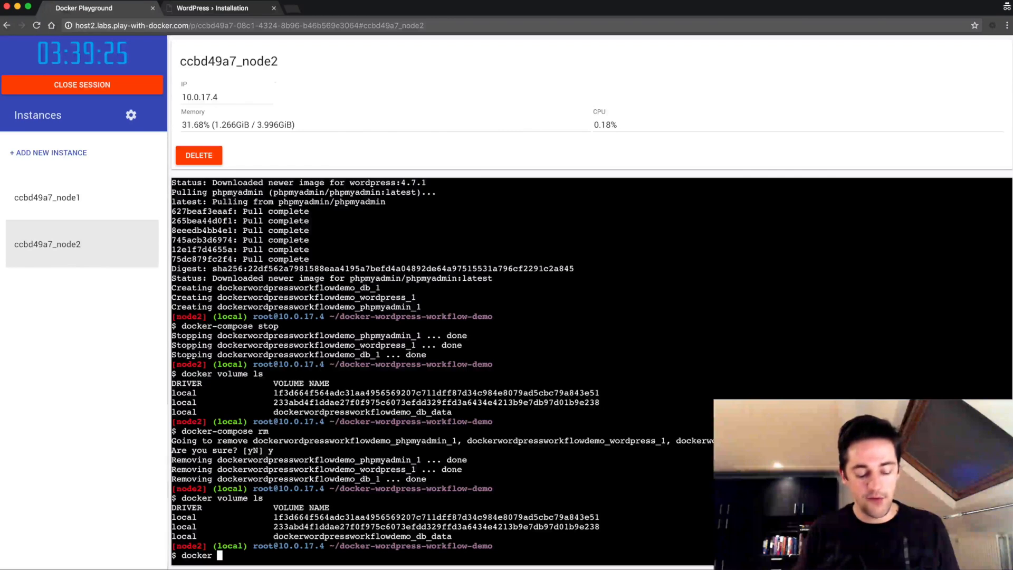
pyautogui.write('-compose up -')
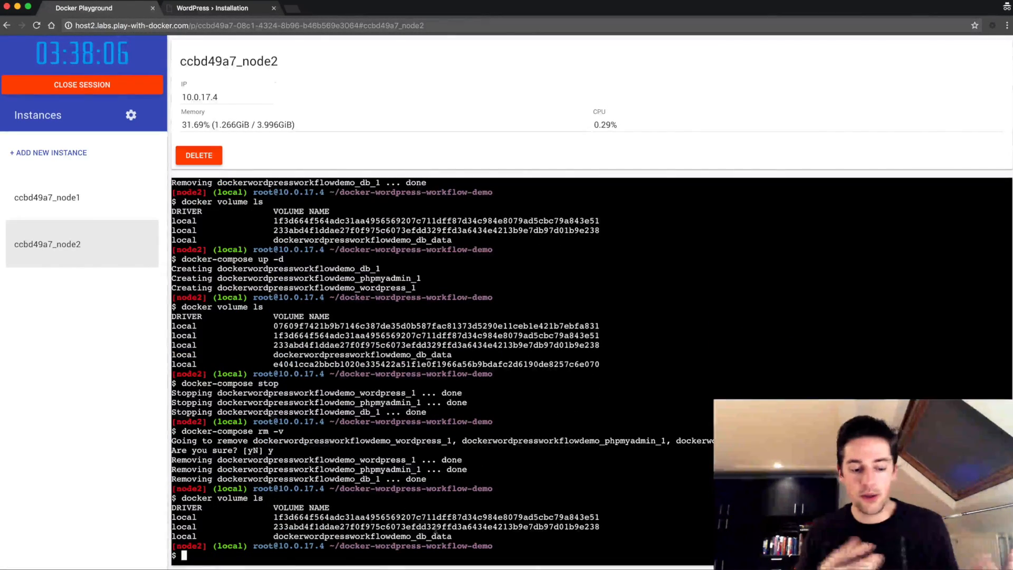
pyautogui.write('docker')
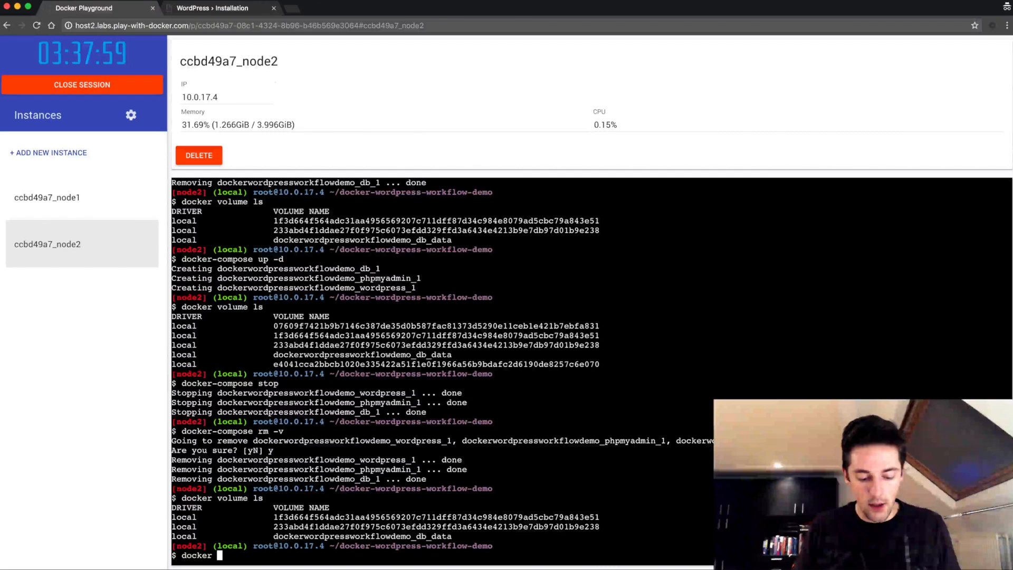
pyautogui.write('system df')
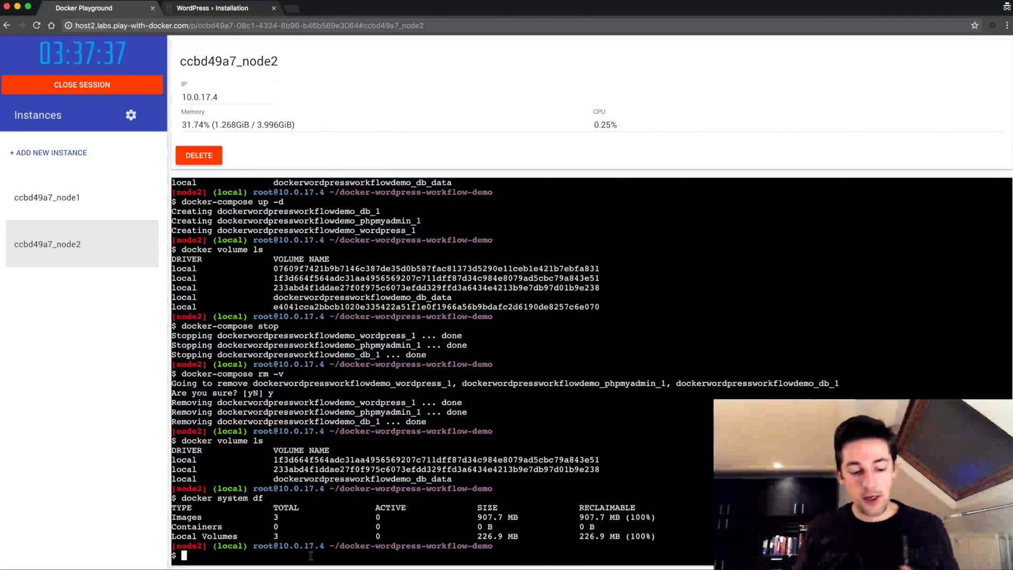
# Run docker system prune answering y, deleting the three volumes and back network (226.9 MB).
pyautogui.write('docker system prune')
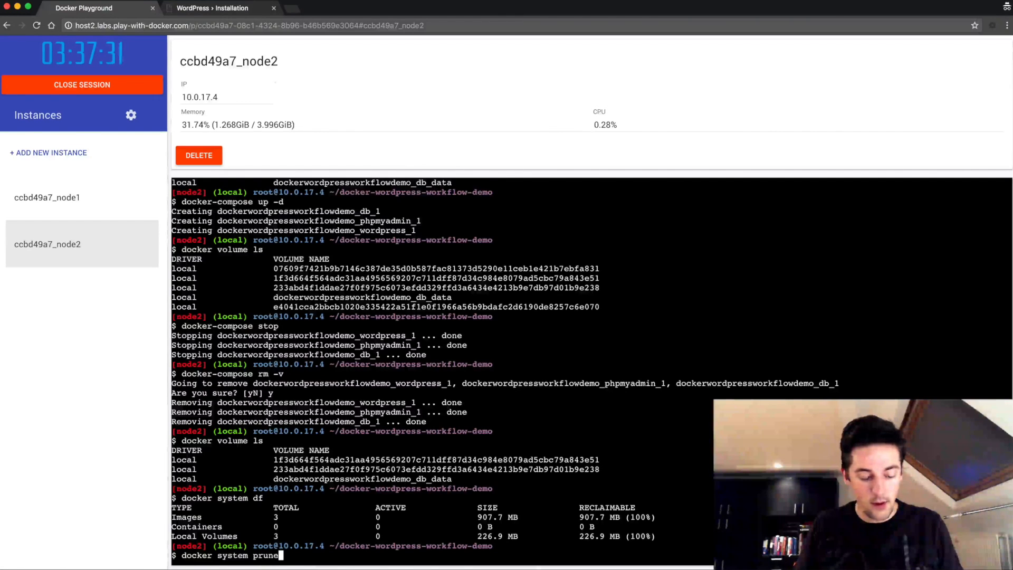
pyautogui.write('y')
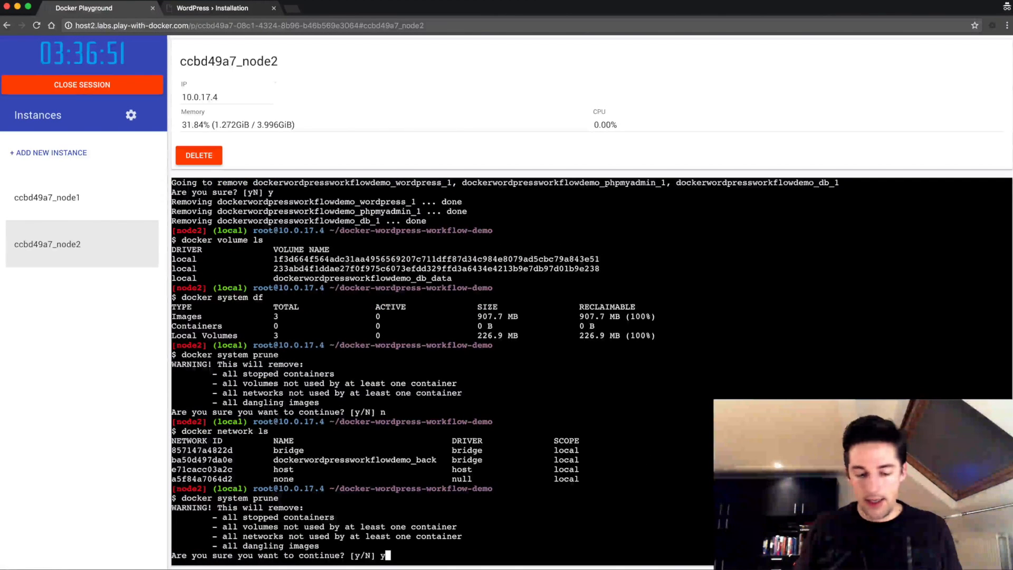
pyautogui.press('enter')
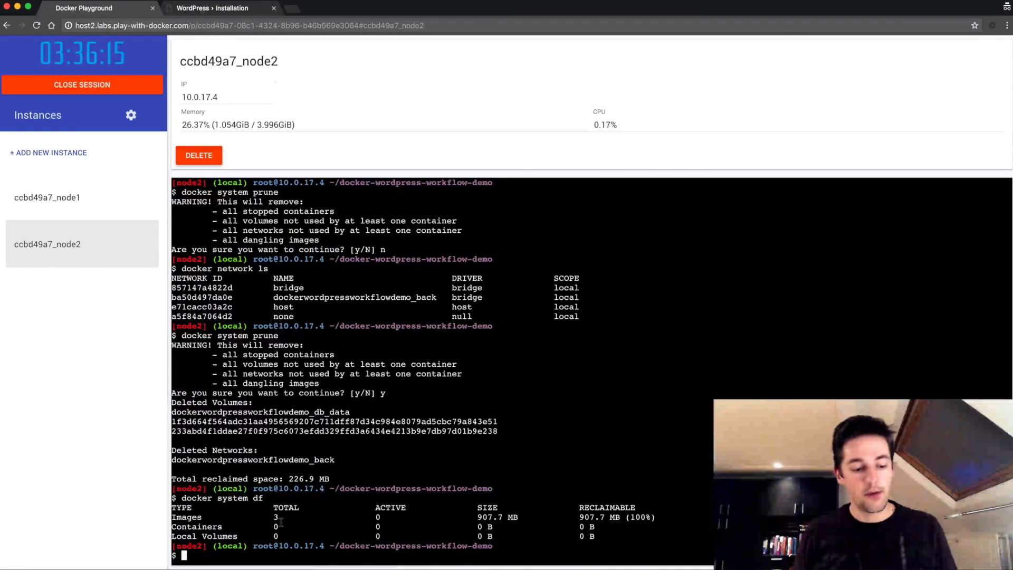
# Run docker system prune -a and answer y to remove all unused images.
pyautogui.write('docker system prune')
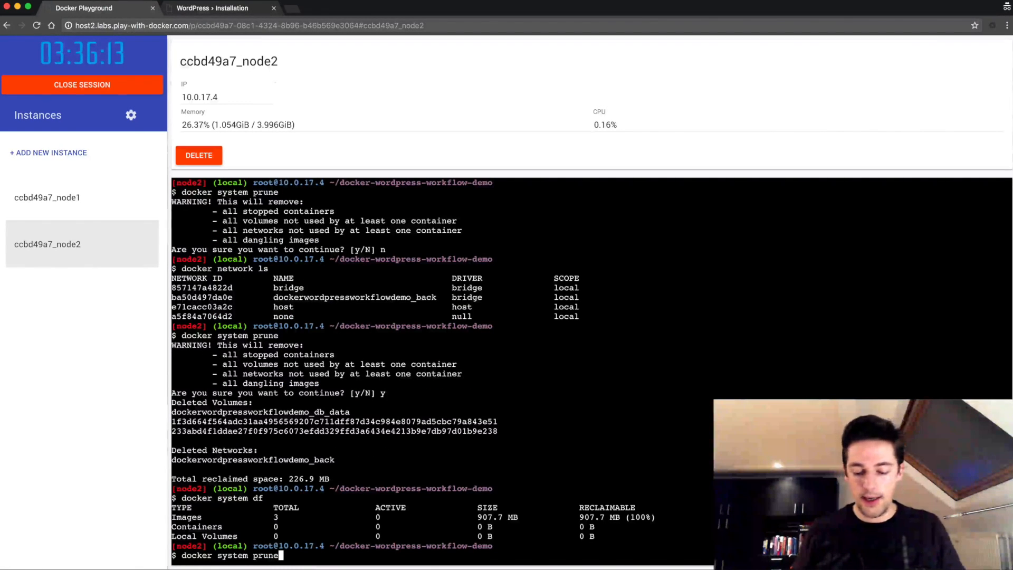
pyautogui.write('-a')
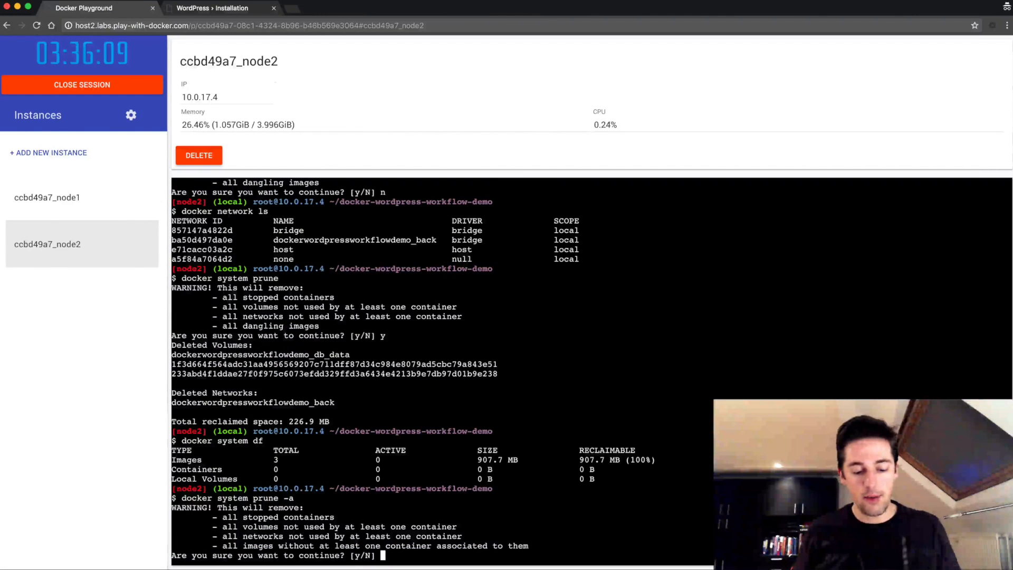
pyautogui.write('y')
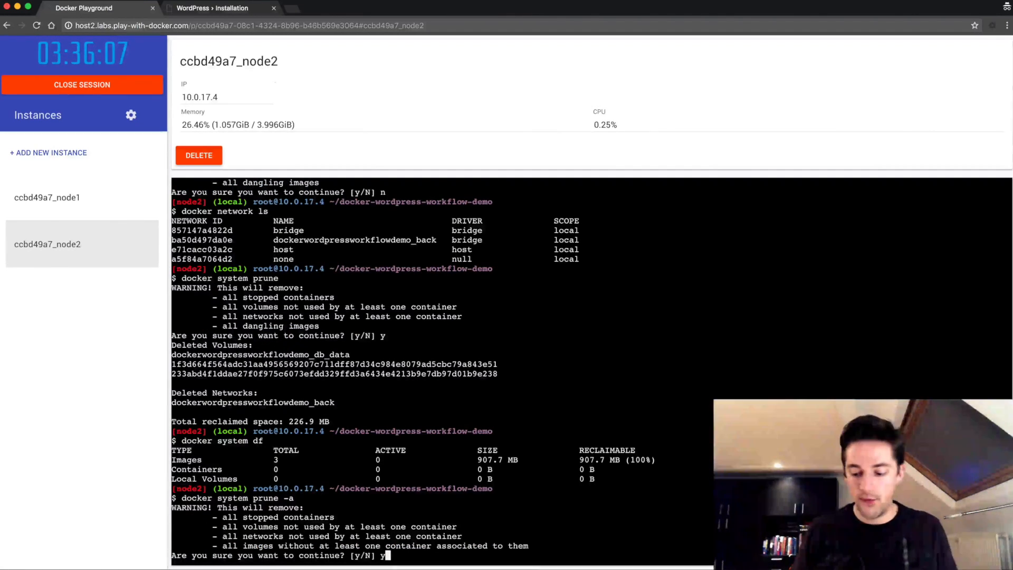